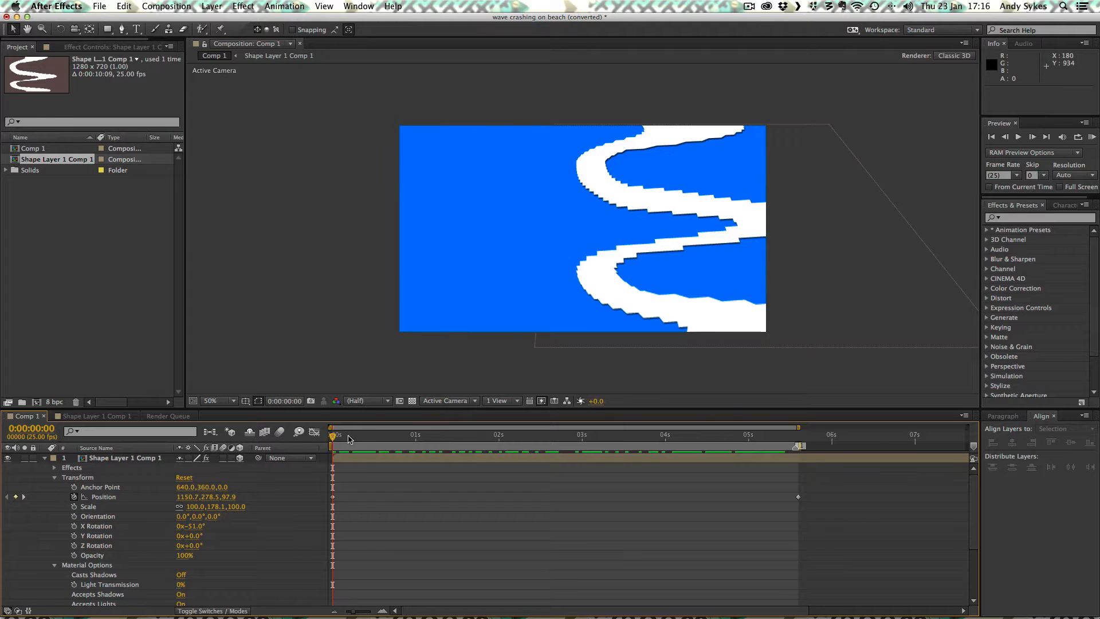
pyautogui.moveTo(349, 439)
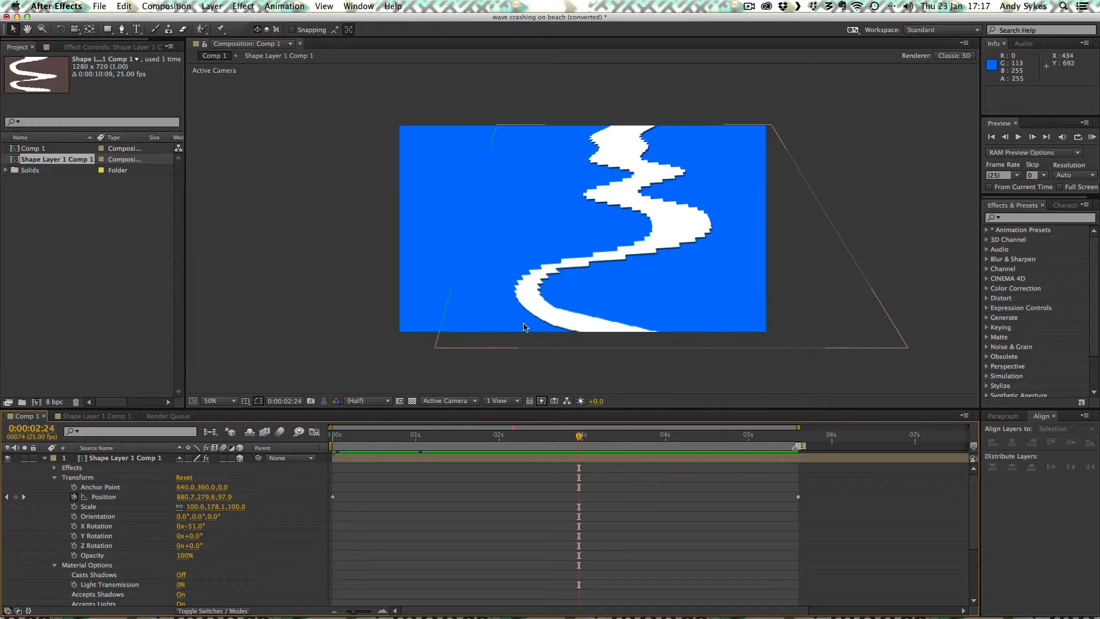
pyautogui.moveTo(502, 155)
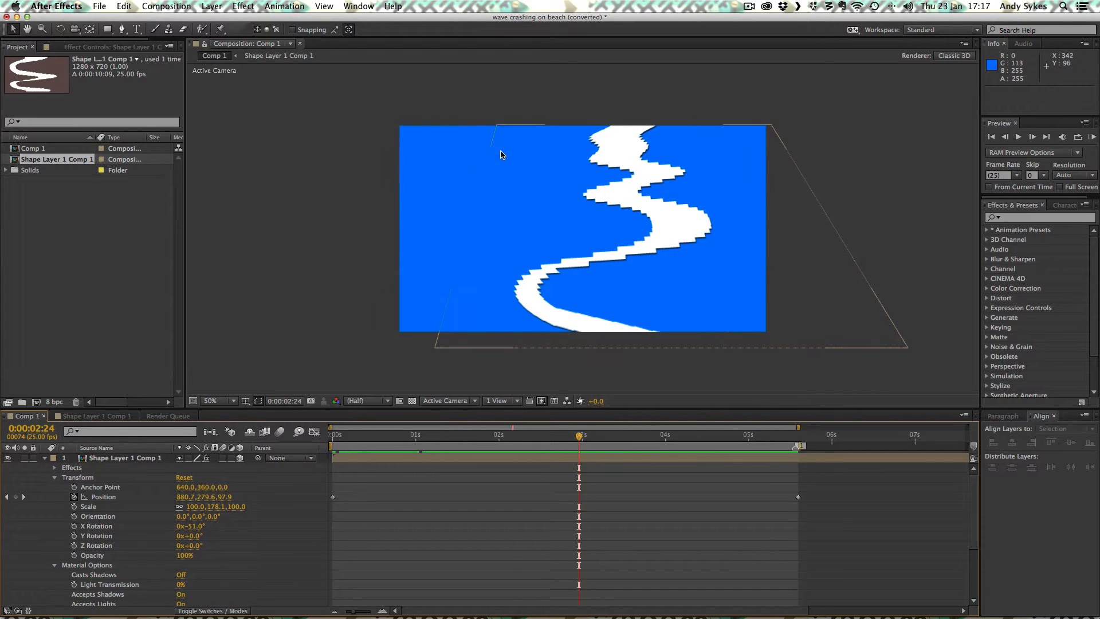
pyautogui.moveTo(715, 164)
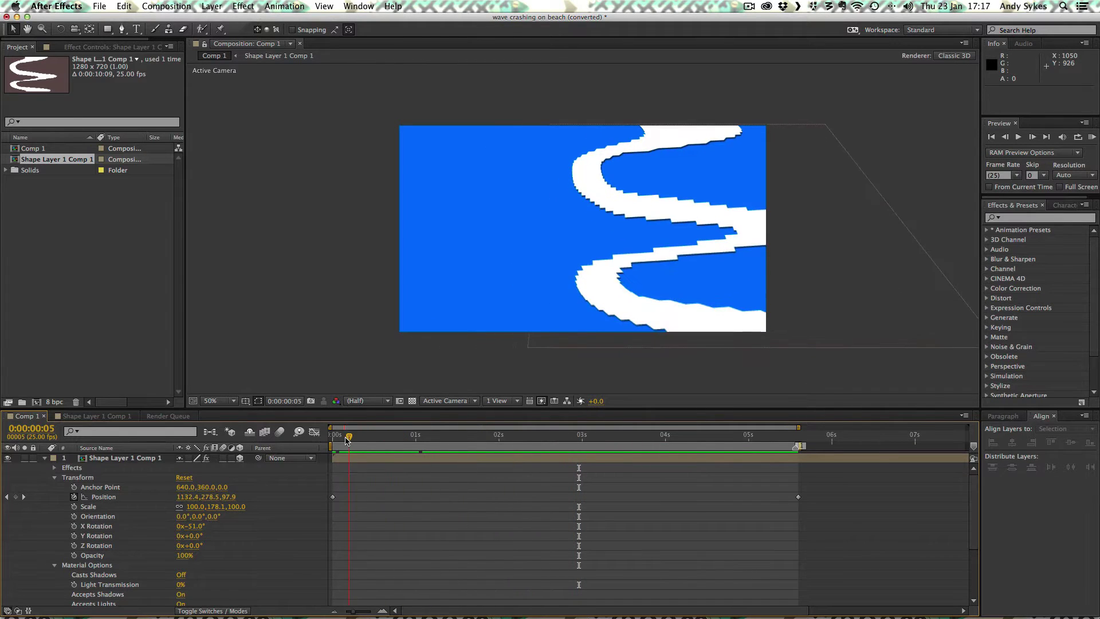
# Rename the nested wave precomp to 'Wave Warp' and Comp 1 to 'Main Comp'.
pyautogui.click(624, 435)
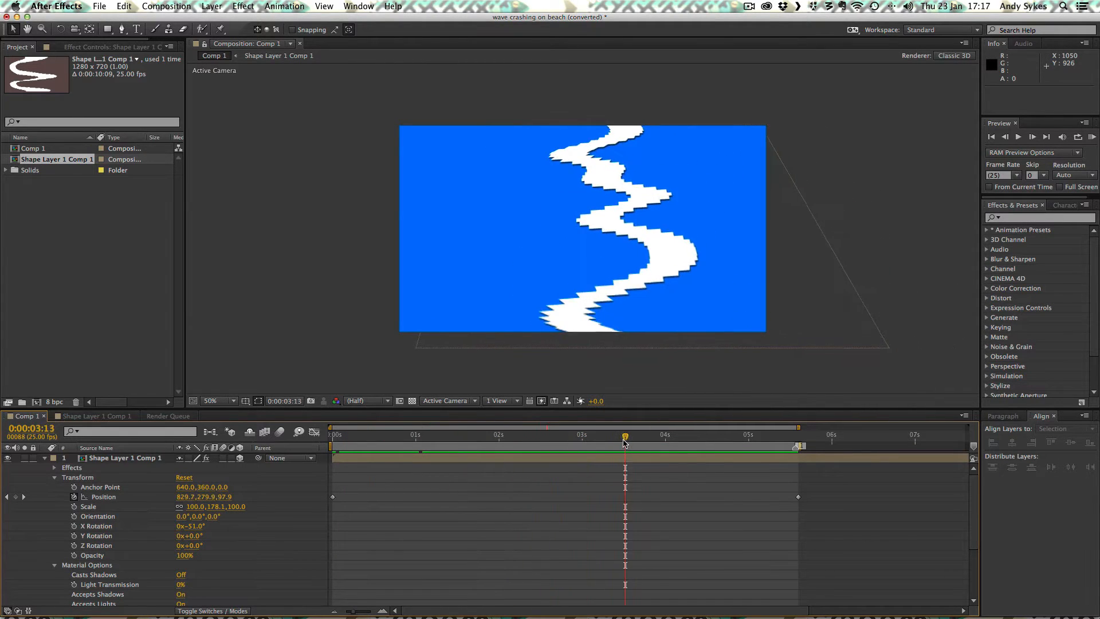
pyautogui.moveTo(625, 447)
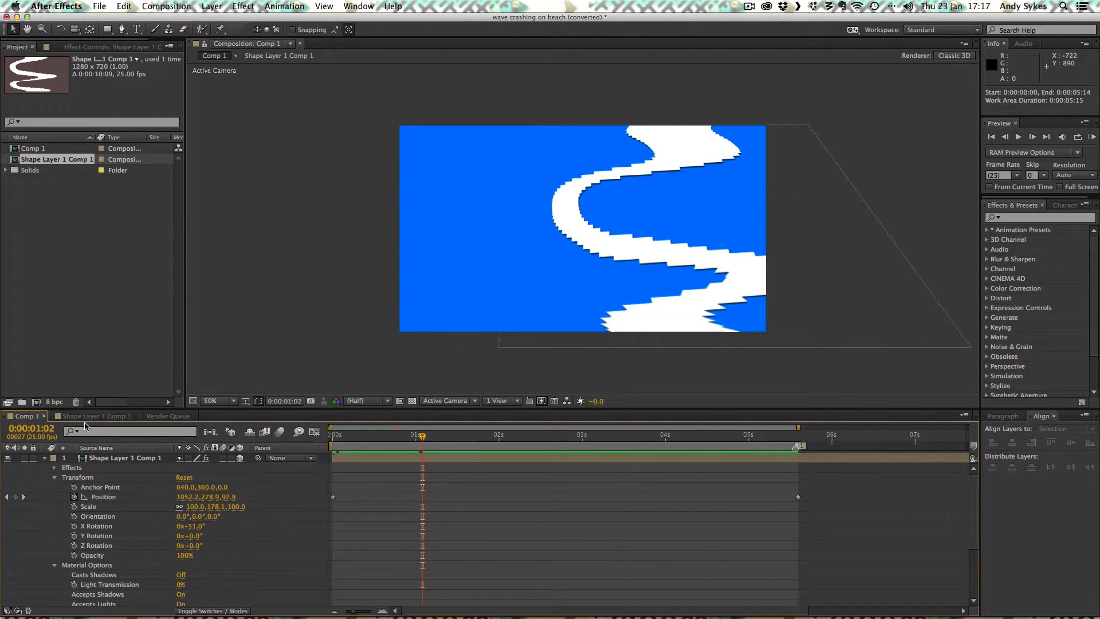
pyautogui.click(126, 457)
pyautogui.write('Wave Warp')
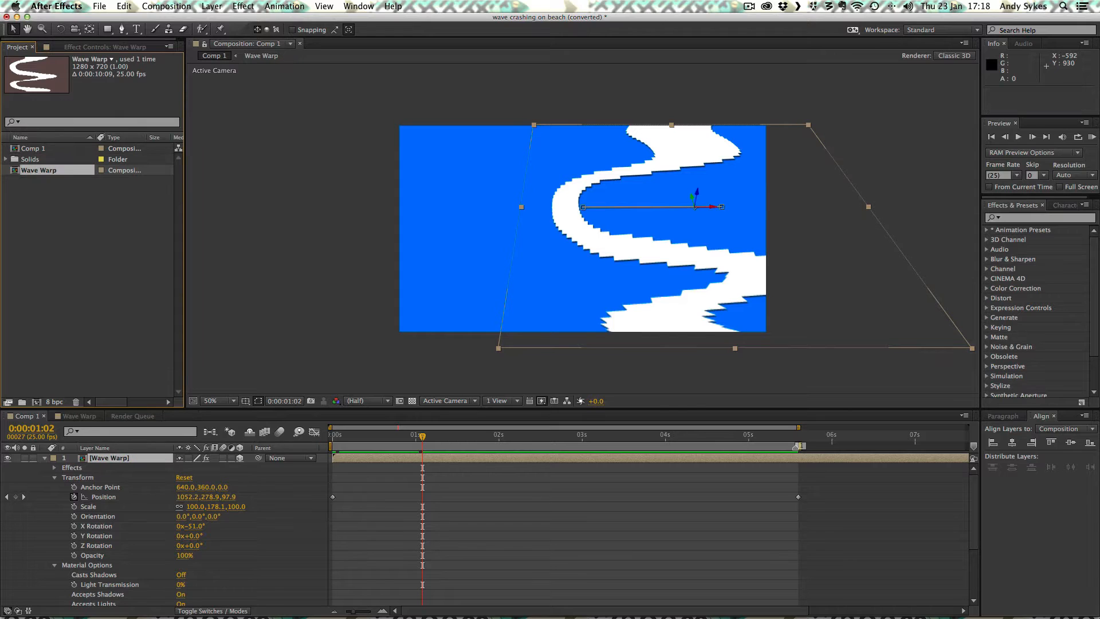
pyautogui.click(32, 147)
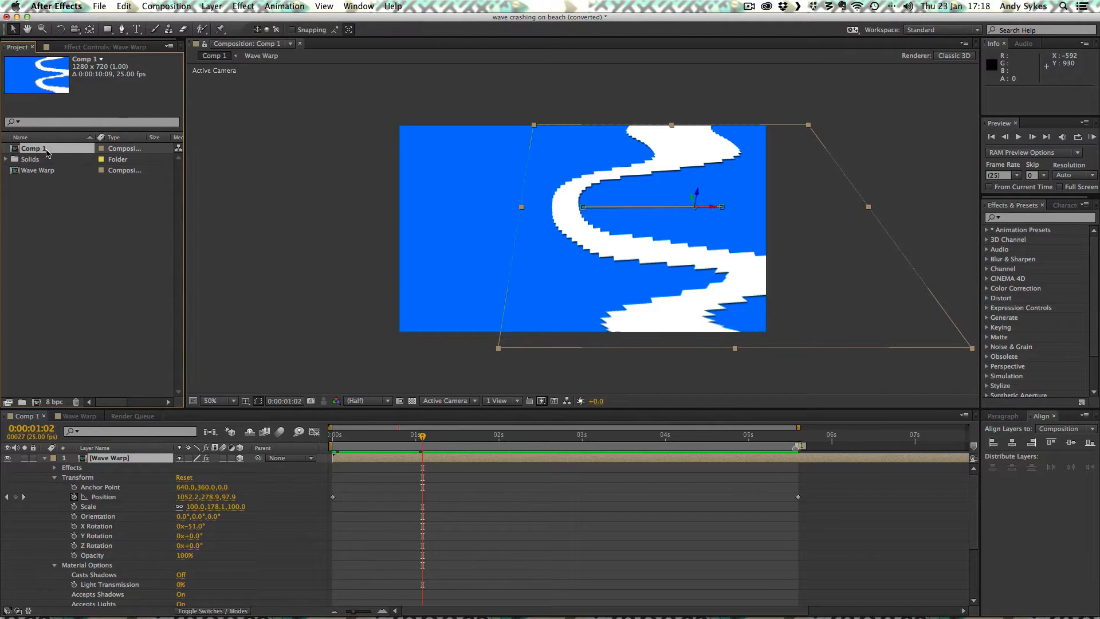
pyautogui.doubleClick(34, 148)
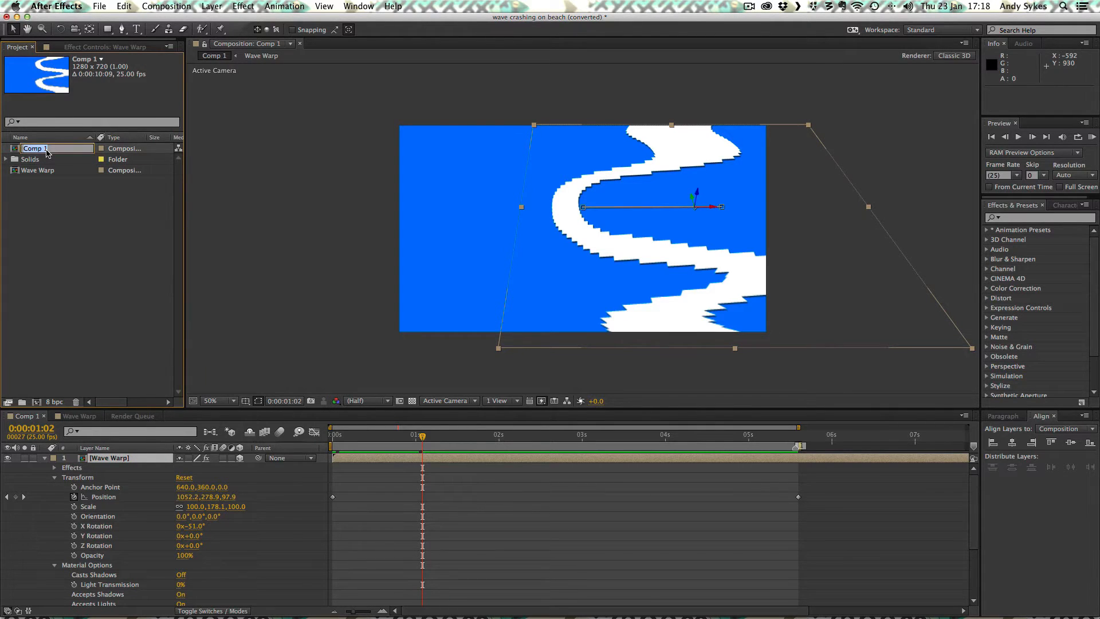
pyautogui.write('Main Comp')
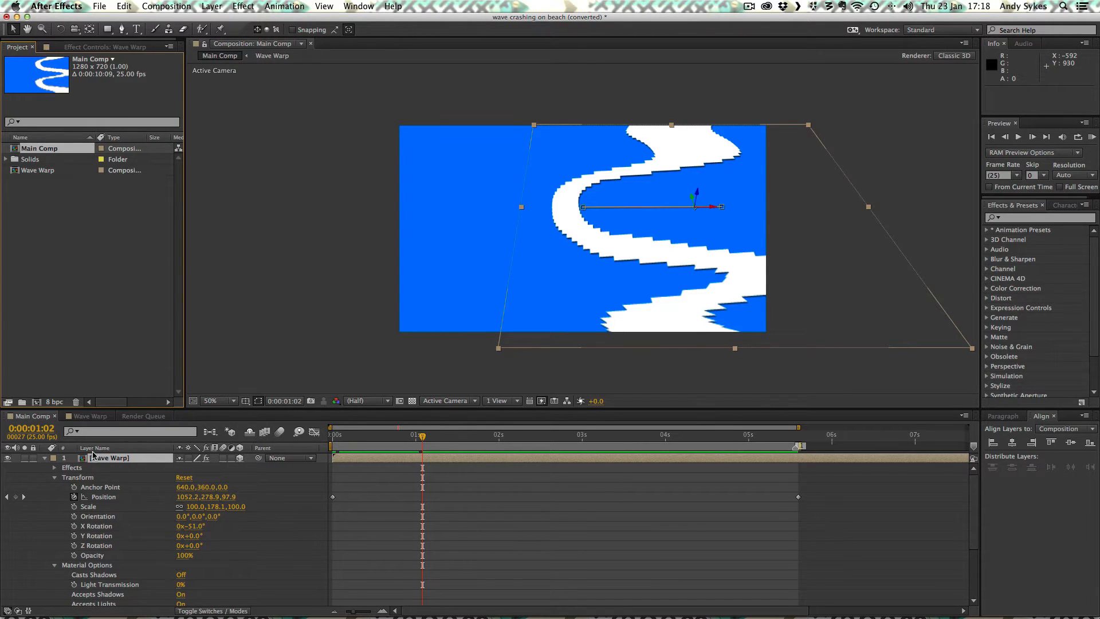
# Open the Wave Warp composition near its start and select Shape Layer 1 to show its effects.
pyautogui.click(109, 457)
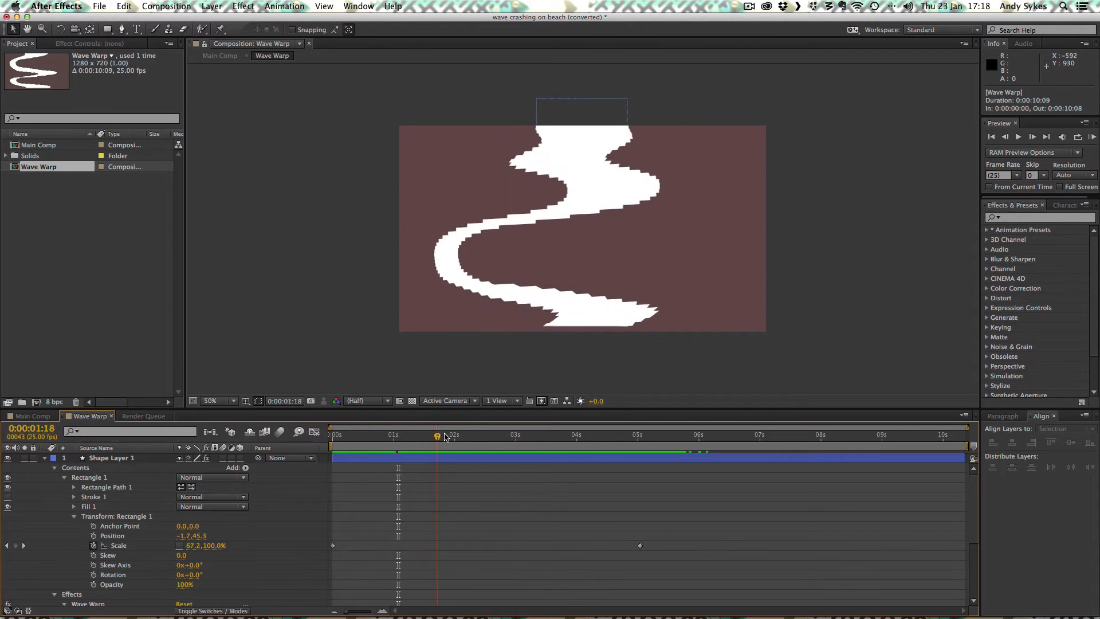
pyautogui.click(658, 434)
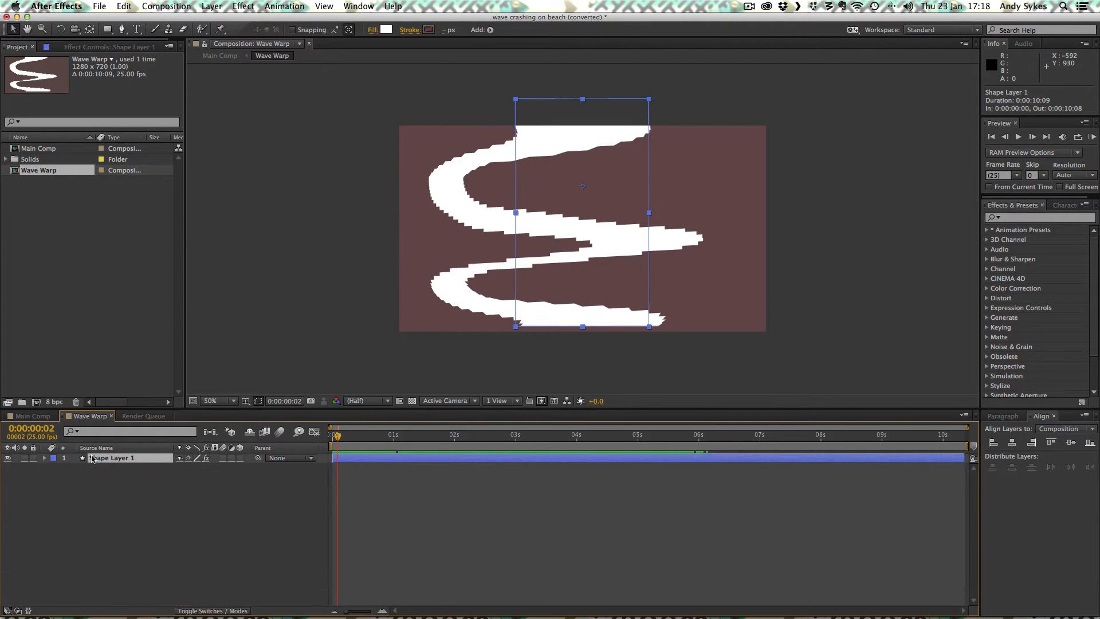
pyautogui.click(109, 47)
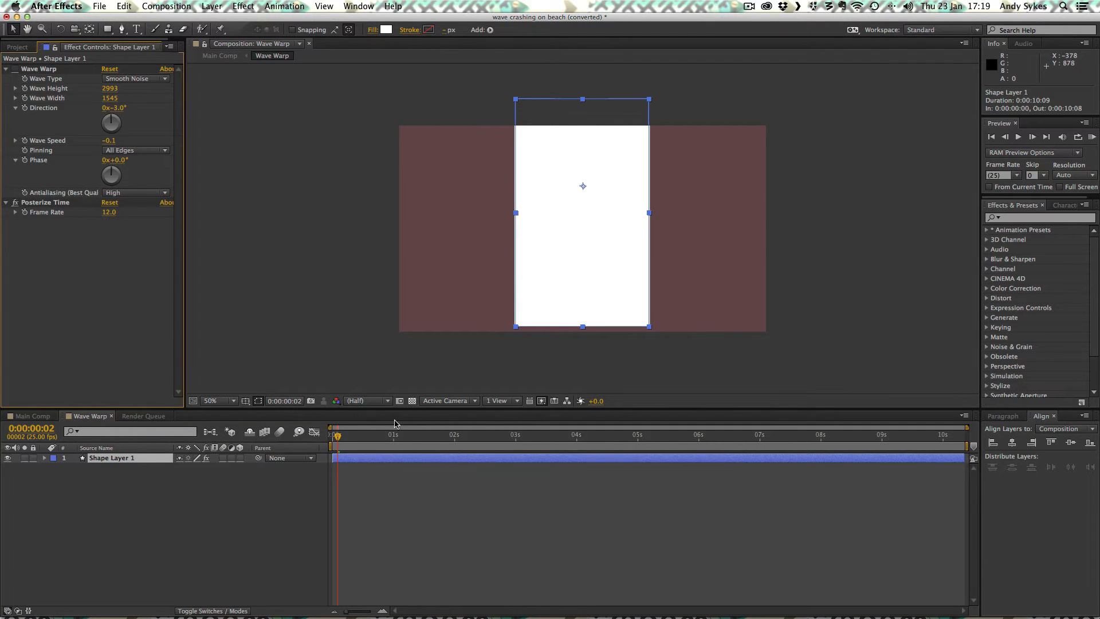
pyautogui.click(331, 435)
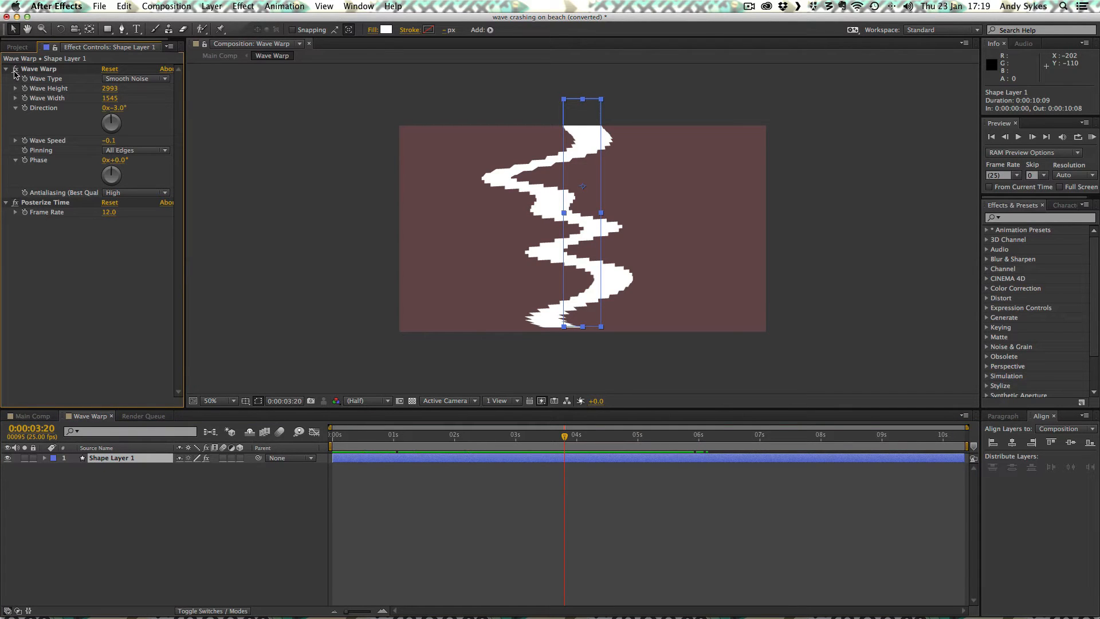
pyautogui.moveTo(140, 83)
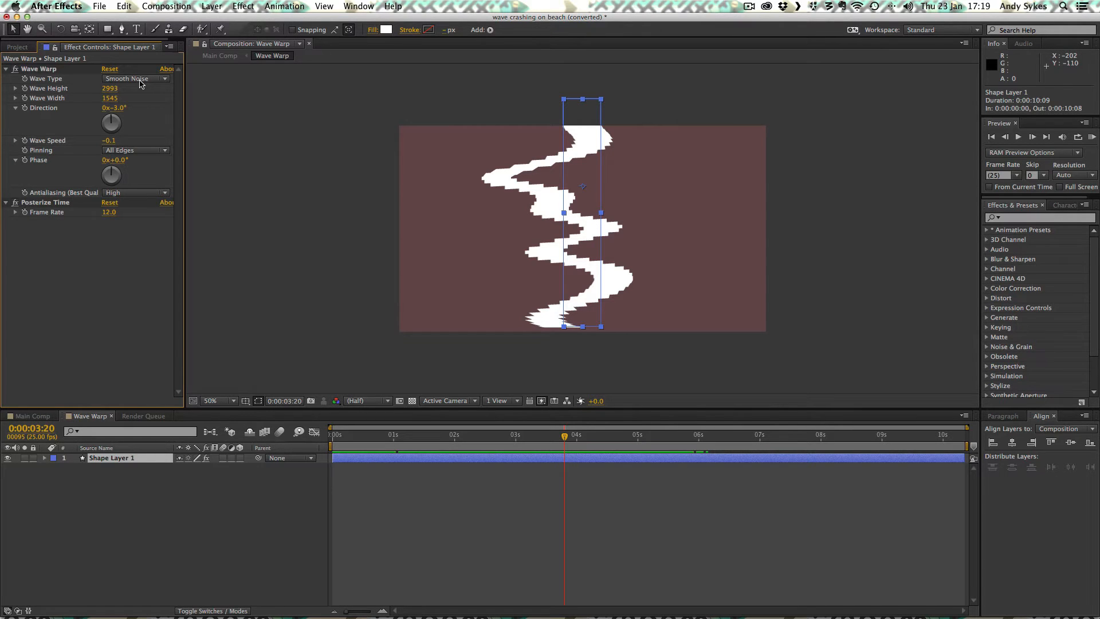
pyautogui.moveTo(535, 194)
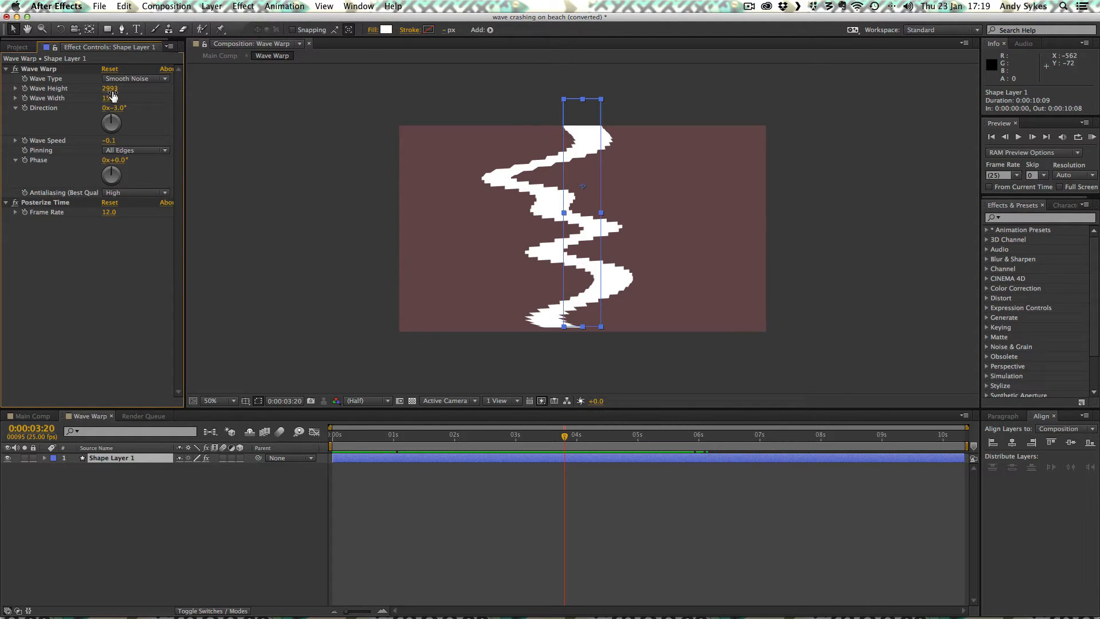
pyautogui.write('1545')
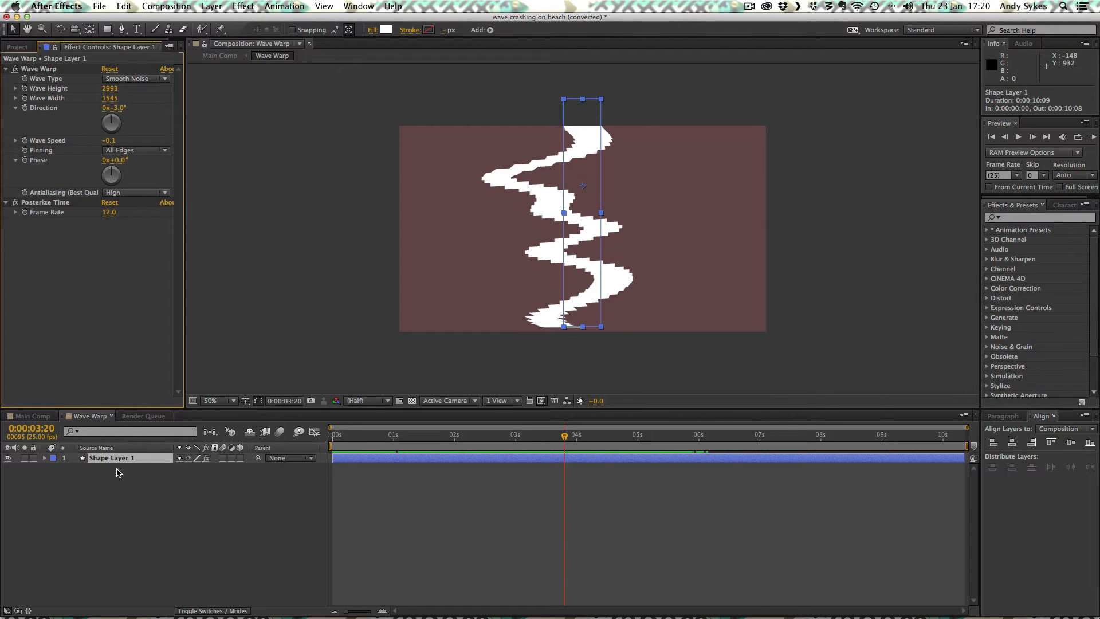
pyautogui.click(334, 435)
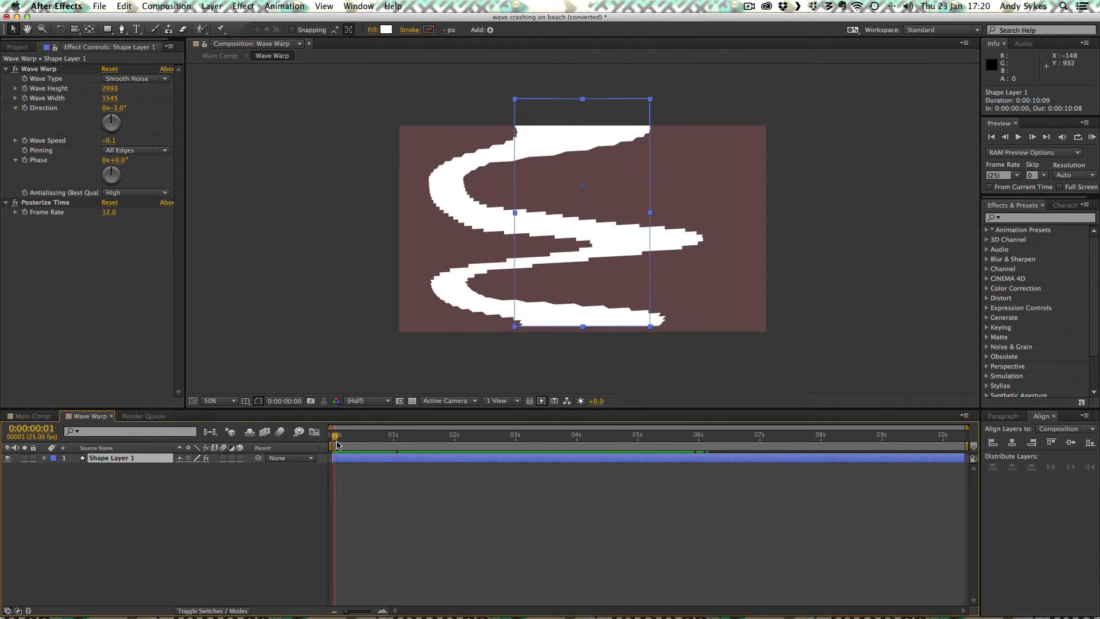
pyautogui.click(533, 435)
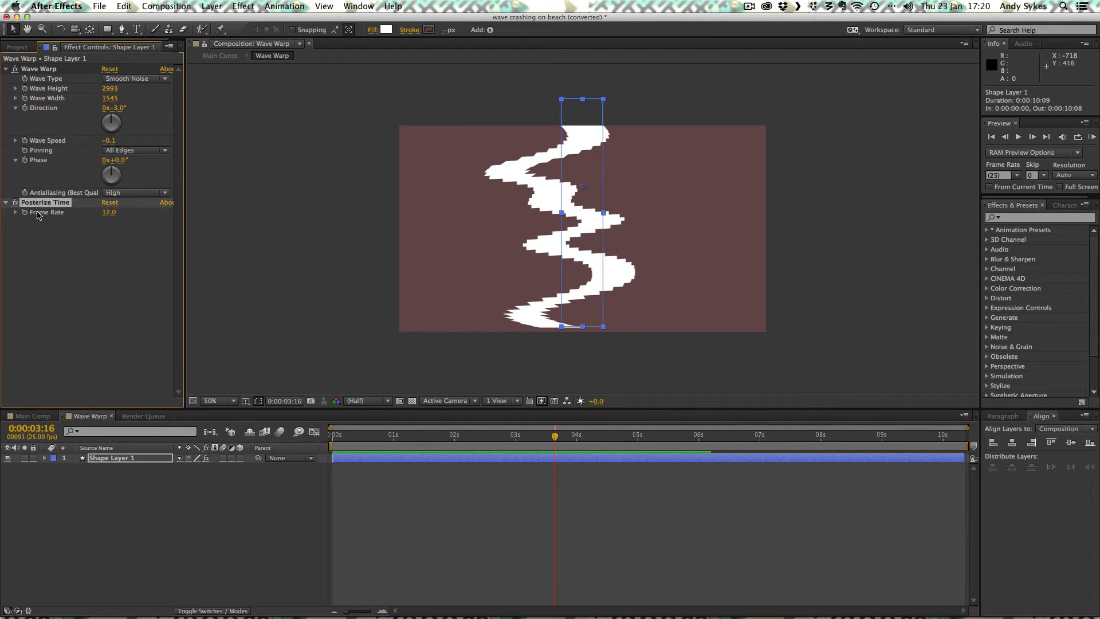
pyautogui.moveTo(115, 219)
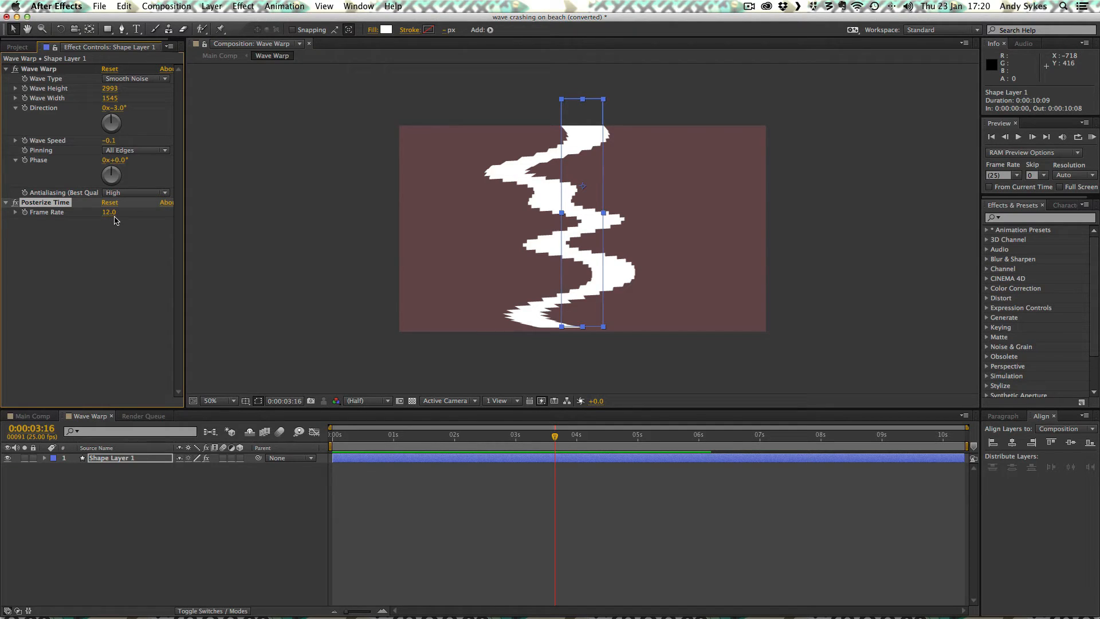
pyautogui.moveTo(115, 223)
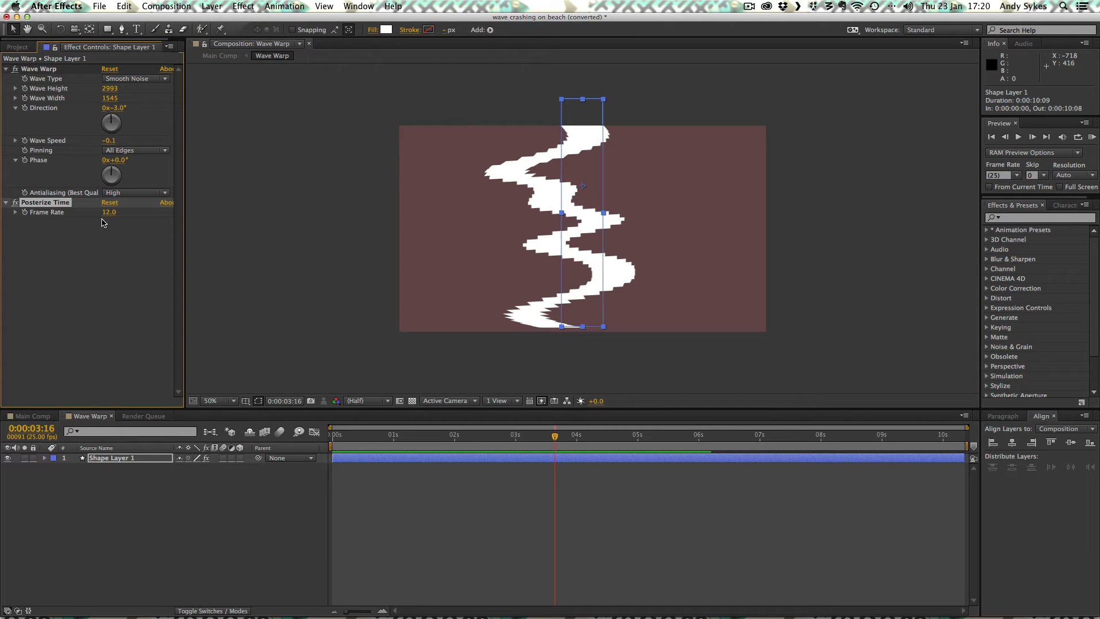
pyautogui.moveTo(119, 114)
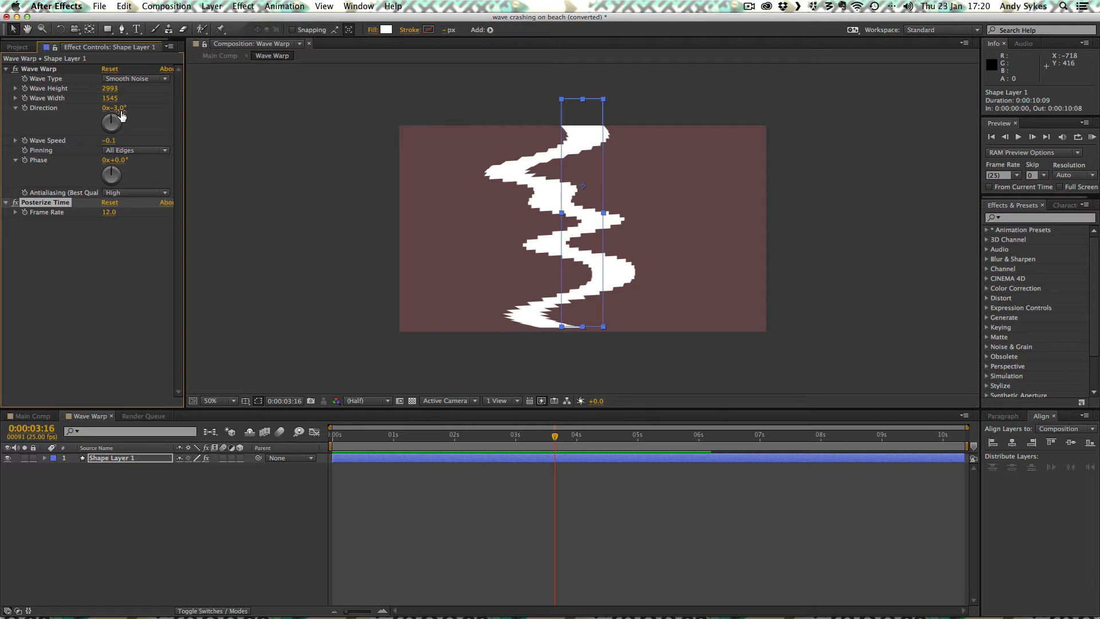
pyautogui.moveTo(119, 118)
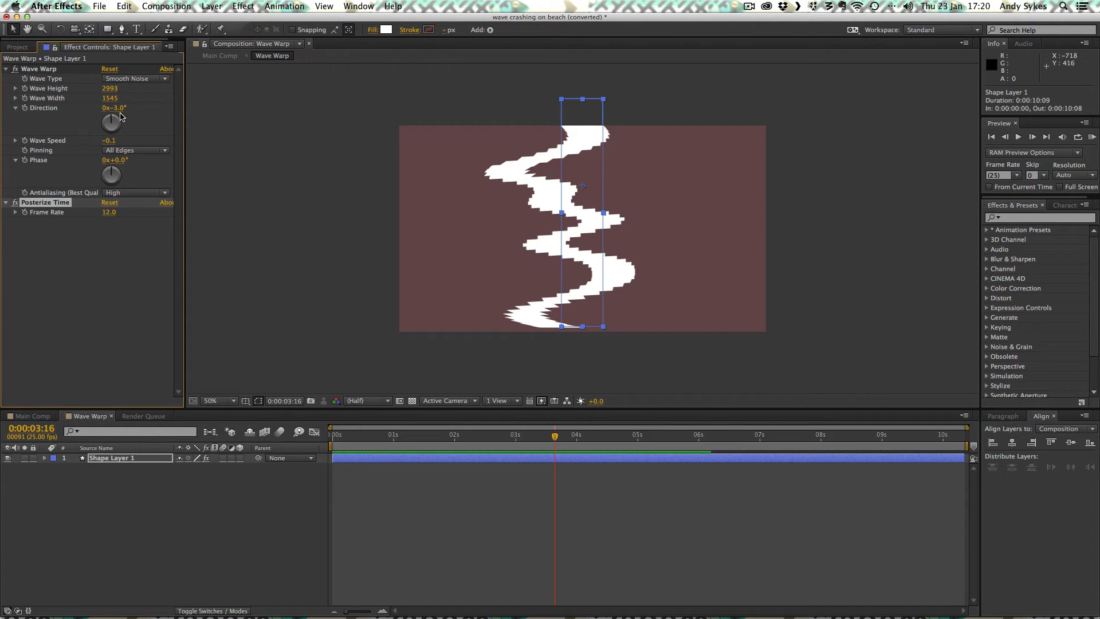
pyautogui.moveTo(113, 119); pyautogui.dragTo(106, 126)
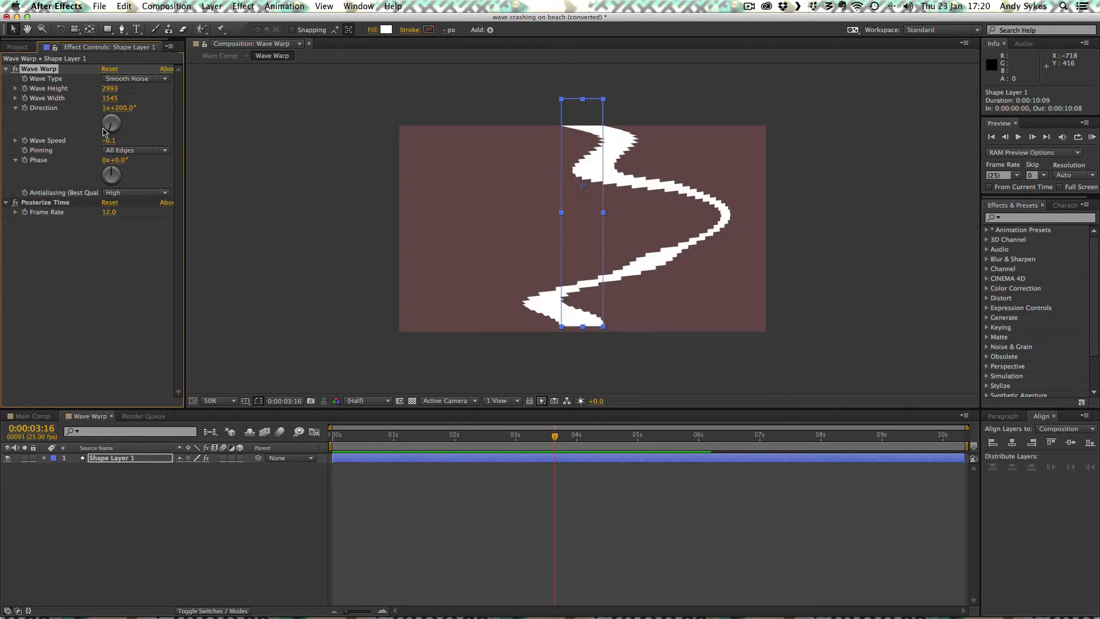
pyautogui.moveTo(104, 132); pyautogui.dragTo(116, 125)
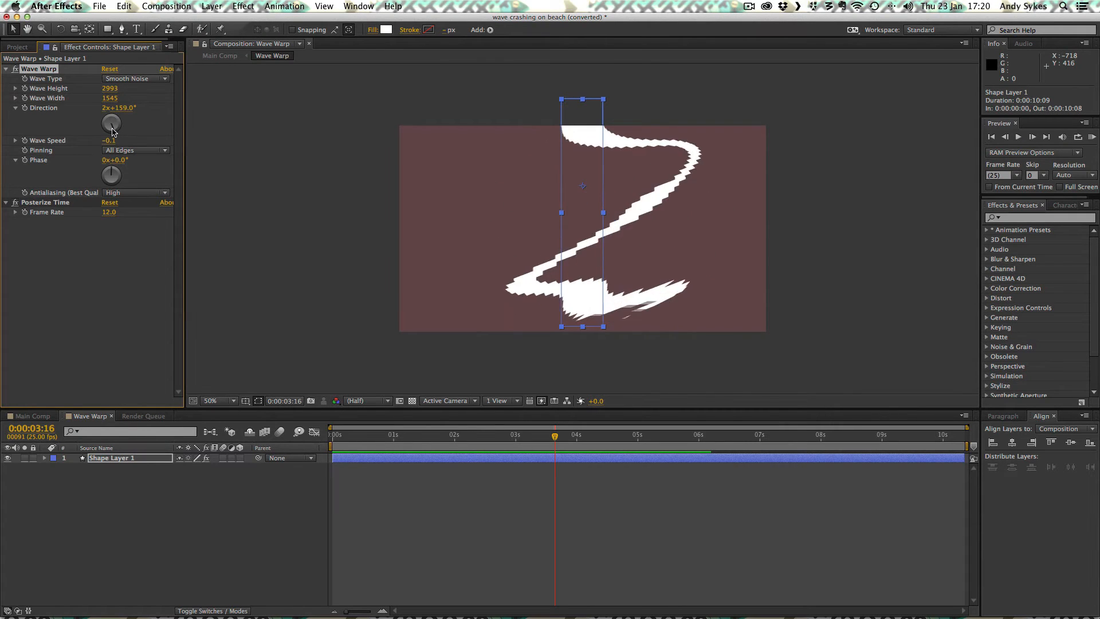
pyautogui.moveTo(111, 122); pyautogui.dragTo(105, 132)
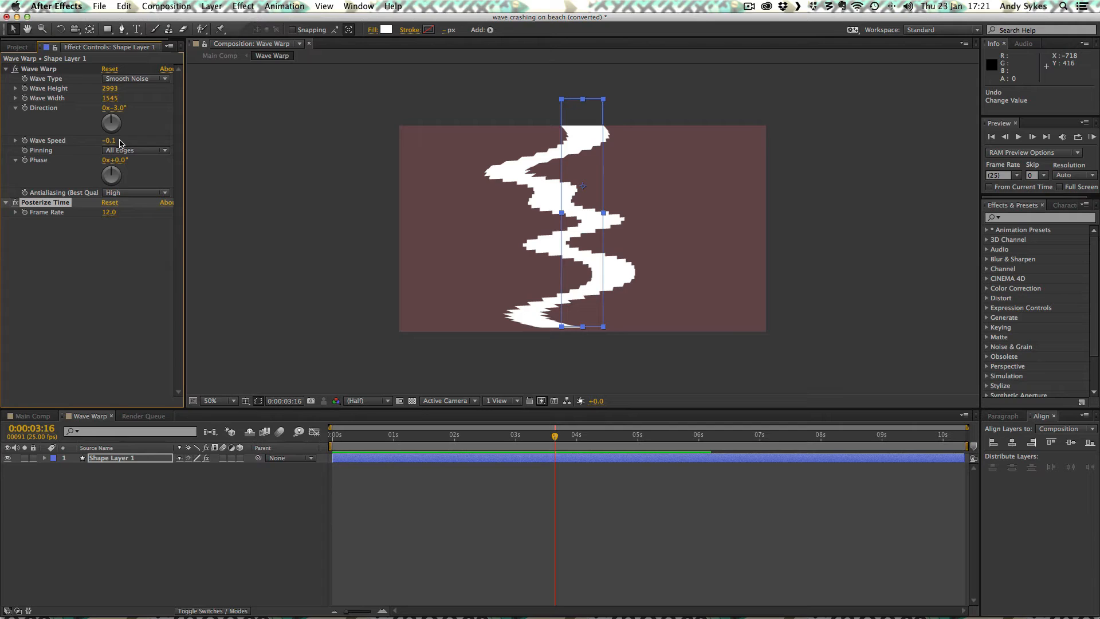
pyautogui.moveTo(123, 153)
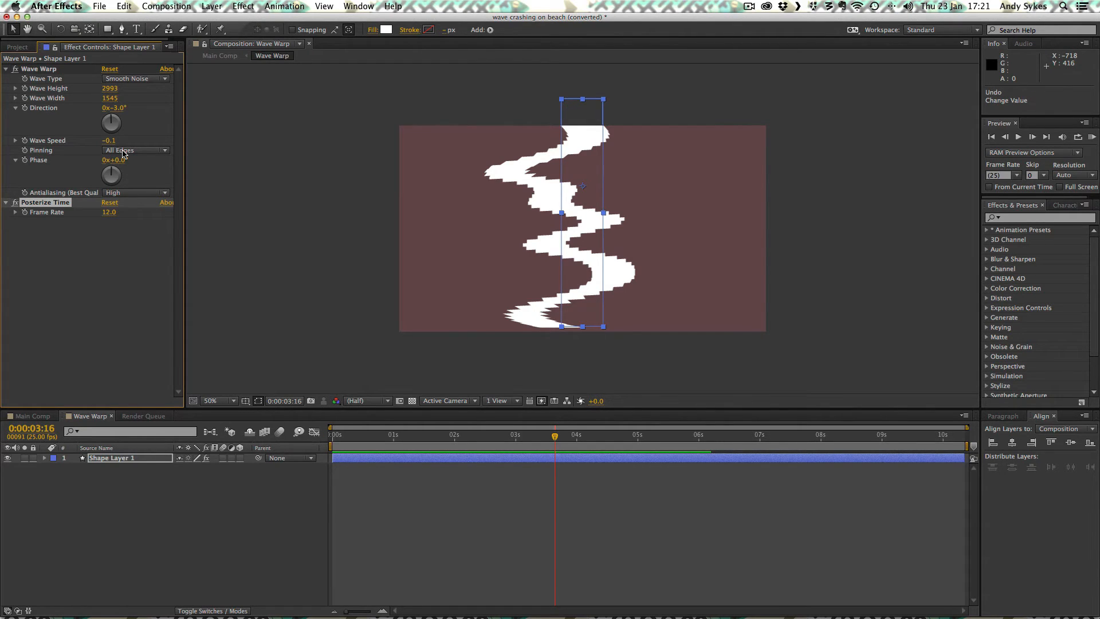
pyautogui.moveTo(134, 172)
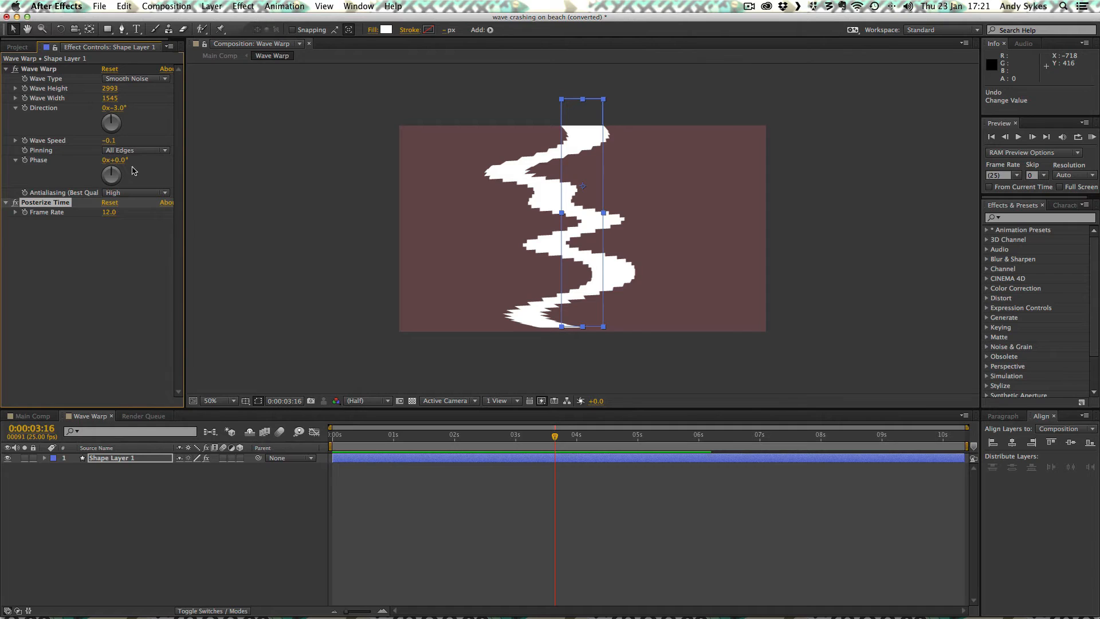
pyautogui.moveTo(88, 197)
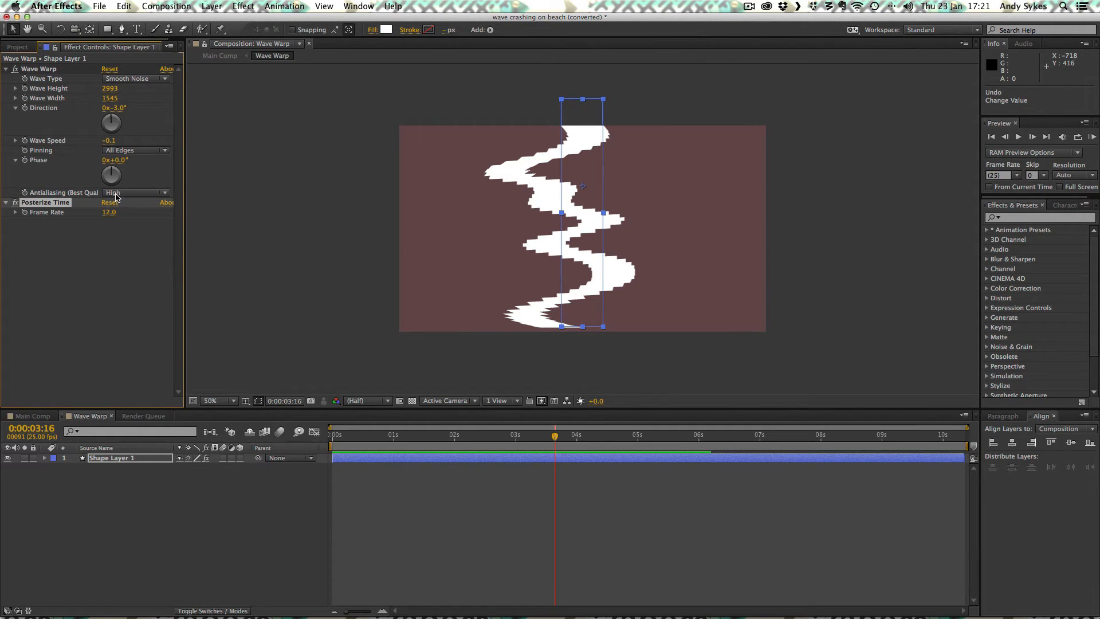
# Set the Wave Warp Antialiasing quality on Shape Layer 1 to High.
pyautogui.click(134, 192)
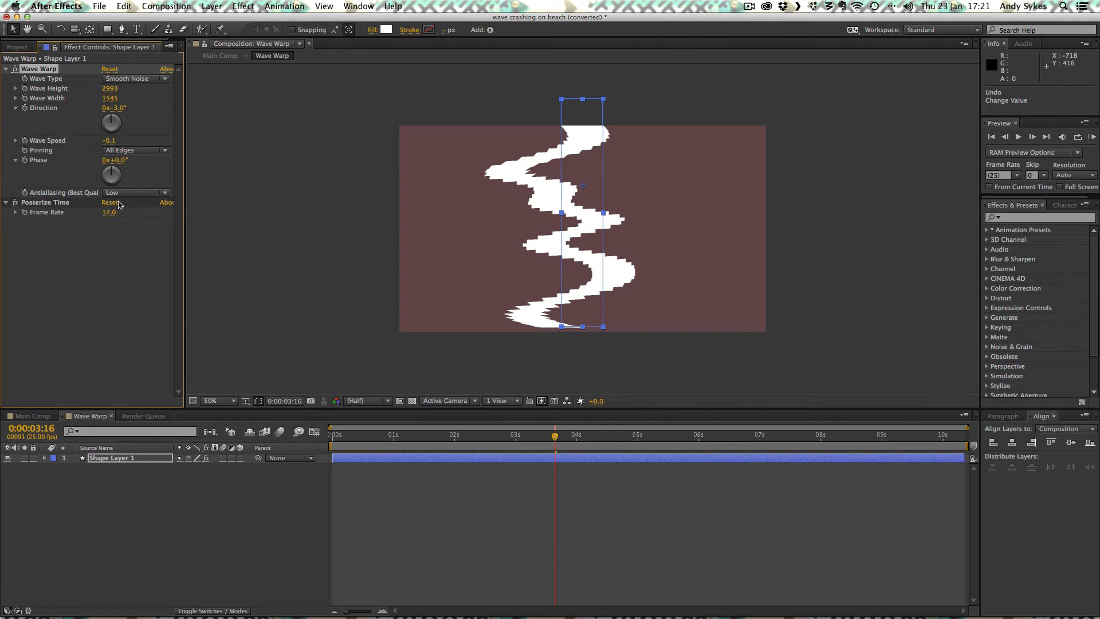
pyautogui.click(135, 192)
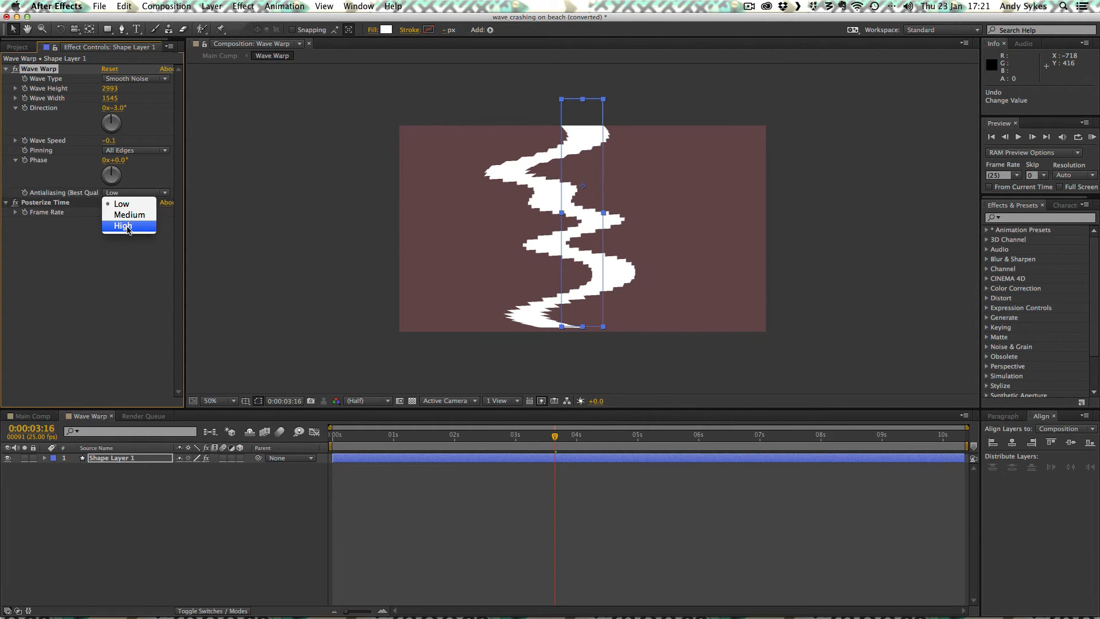
pyautogui.click(122, 226)
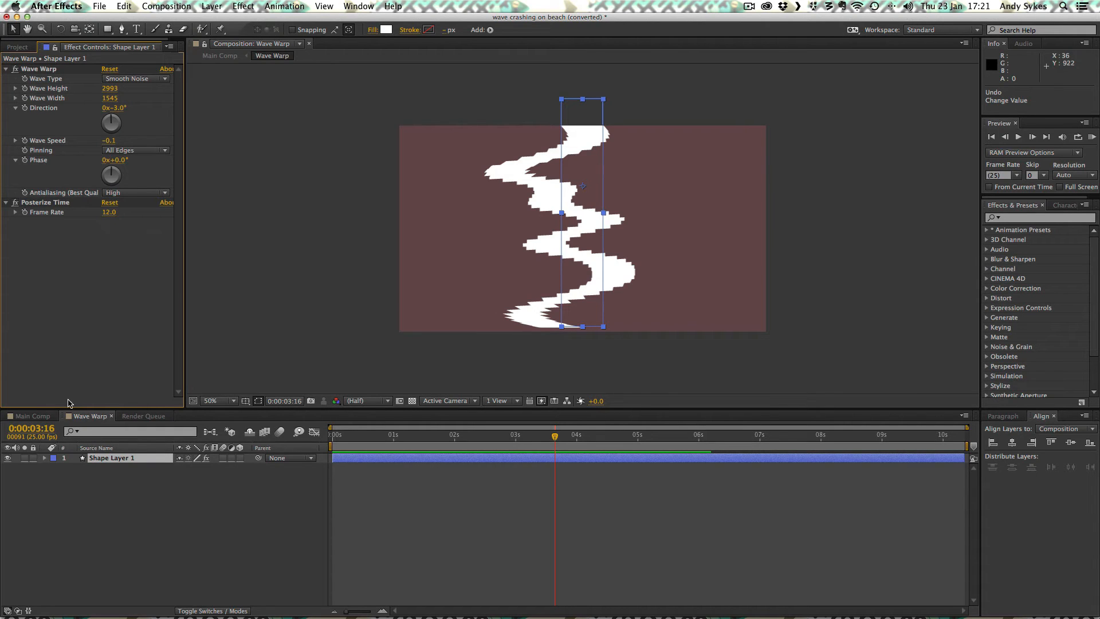
pyautogui.moveTo(58, 521)
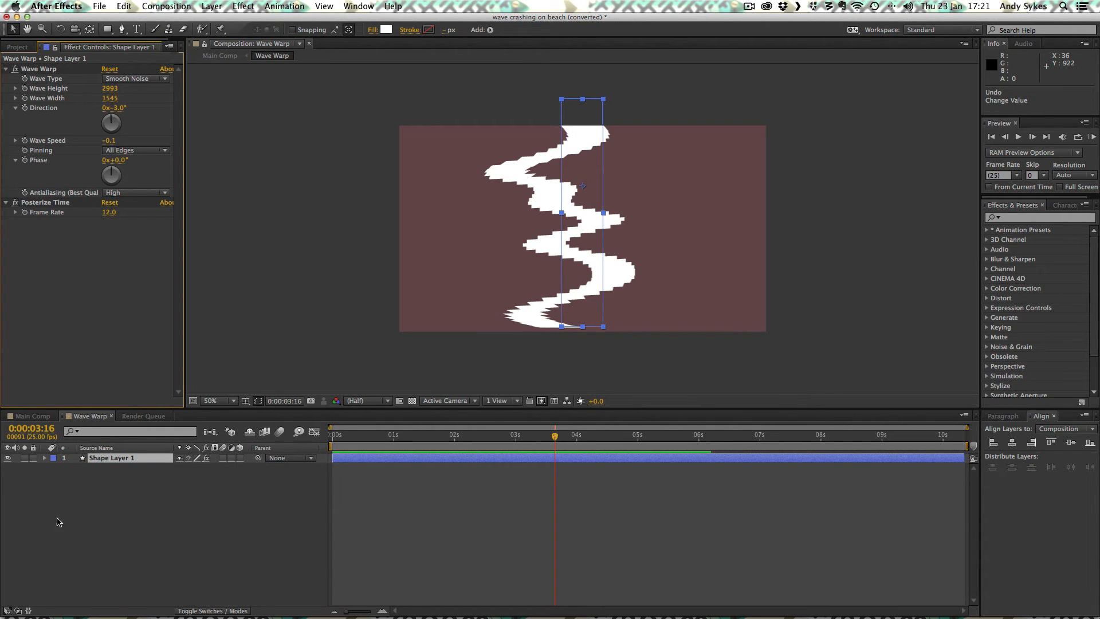
pyautogui.moveTo(500, 419)
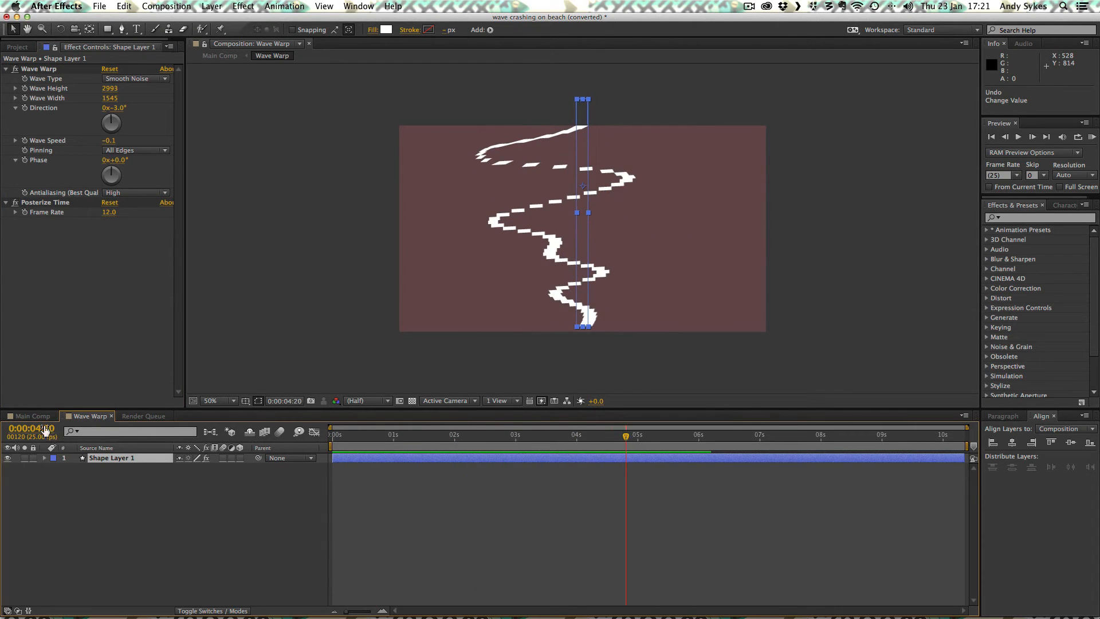
# Switch to Main Comp, collapse the wave layer, and hide then re-show the Royal Blue Solid.
pyautogui.click(31, 415)
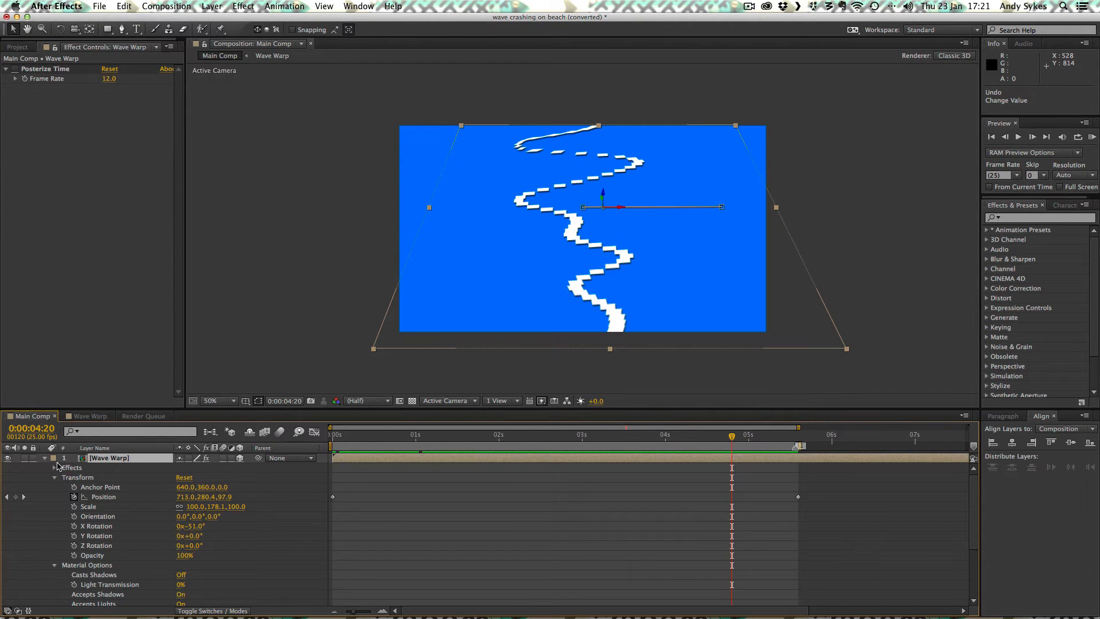
pyautogui.click(55, 458)
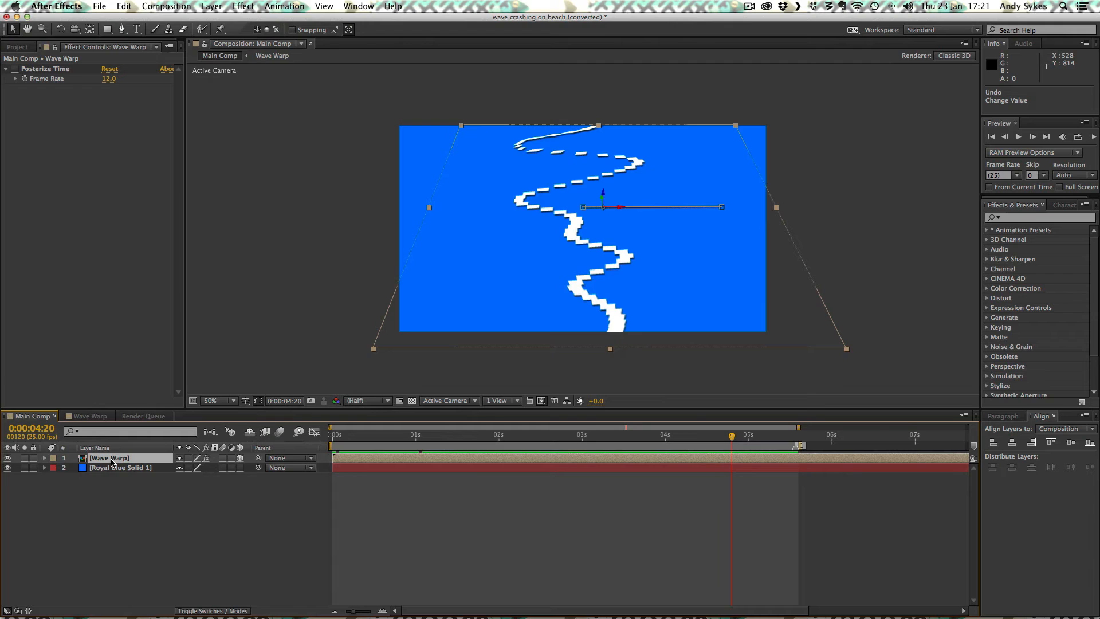
pyautogui.click(119, 468)
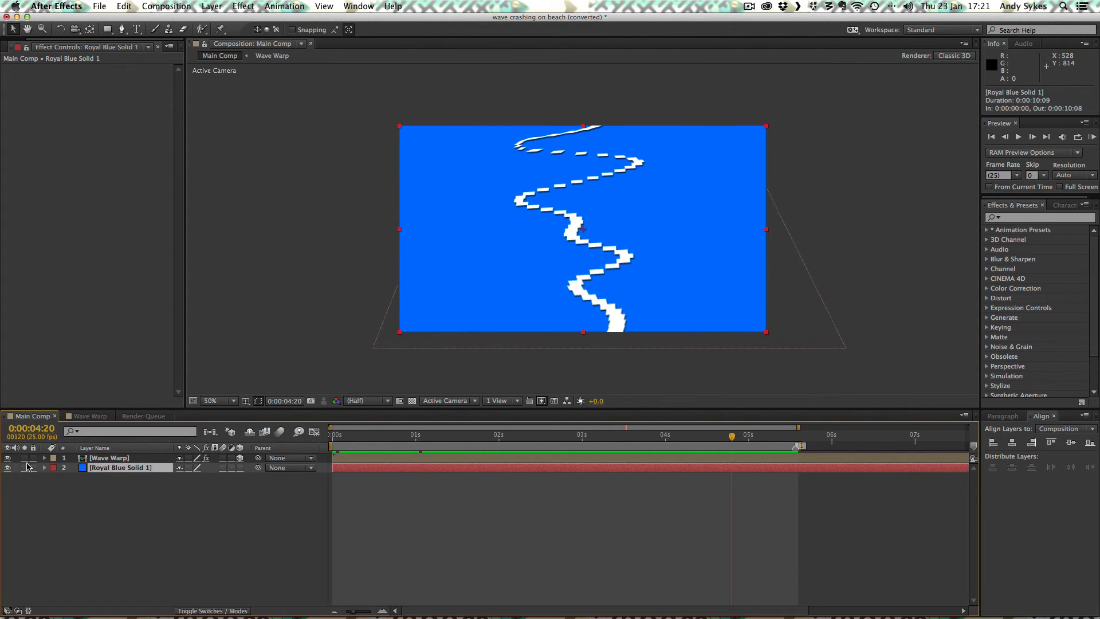
pyautogui.click(8, 468)
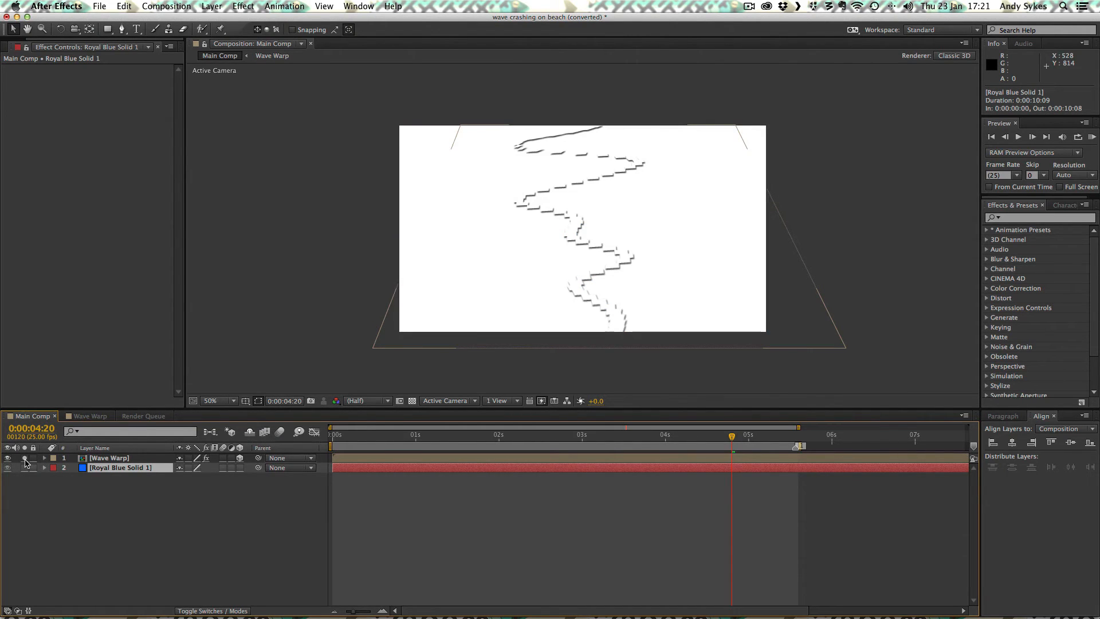
pyautogui.click(8, 468)
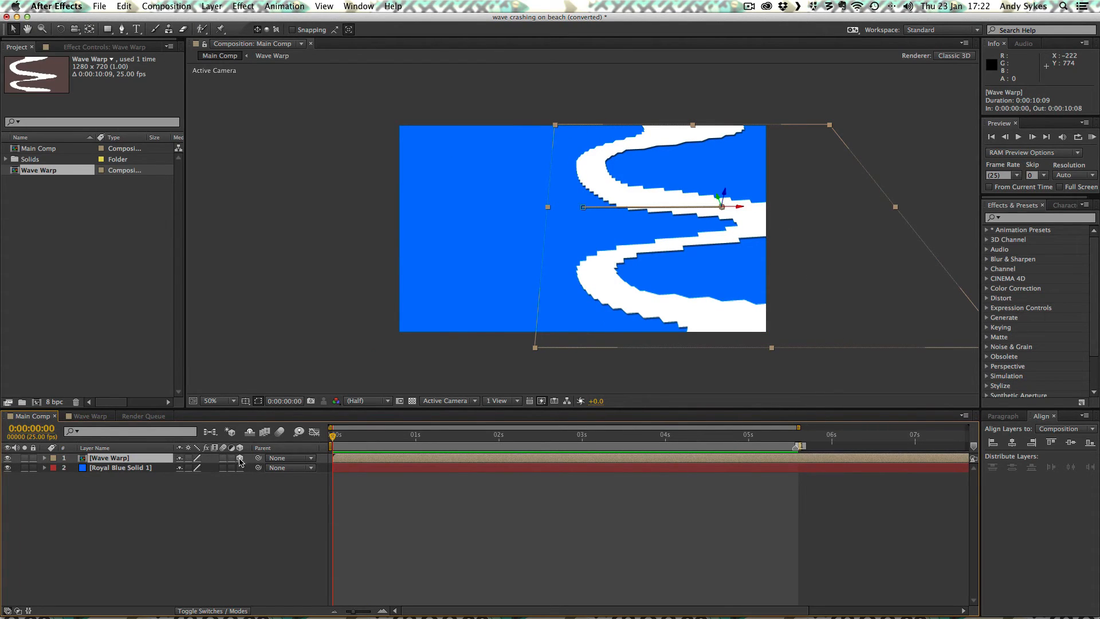
pyautogui.moveTo(244, 463)
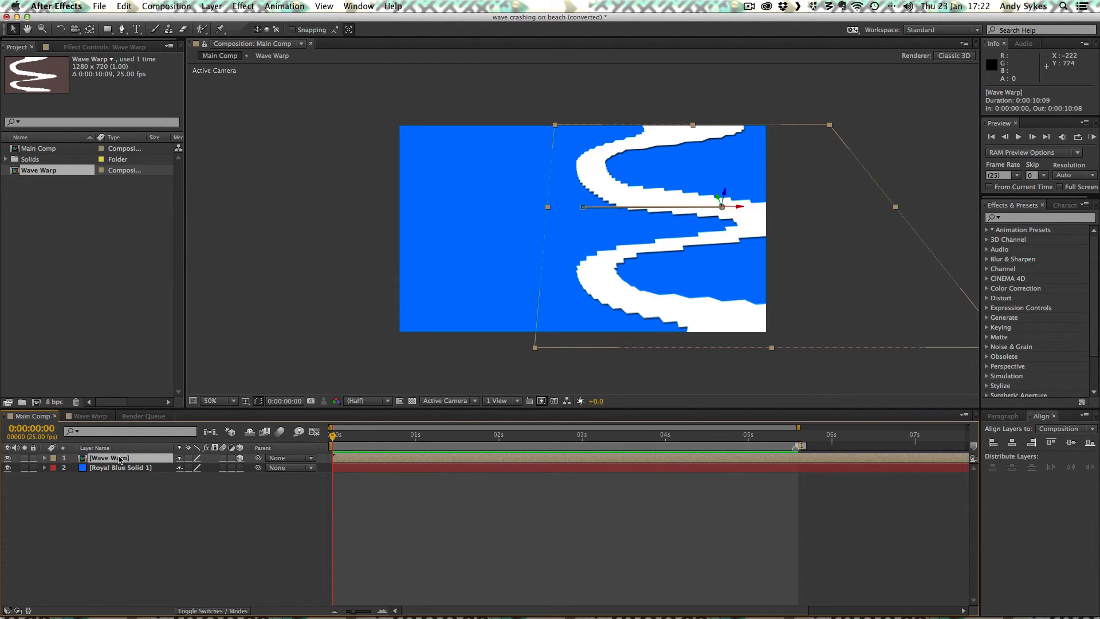
pyautogui.moveTo(246, 462)
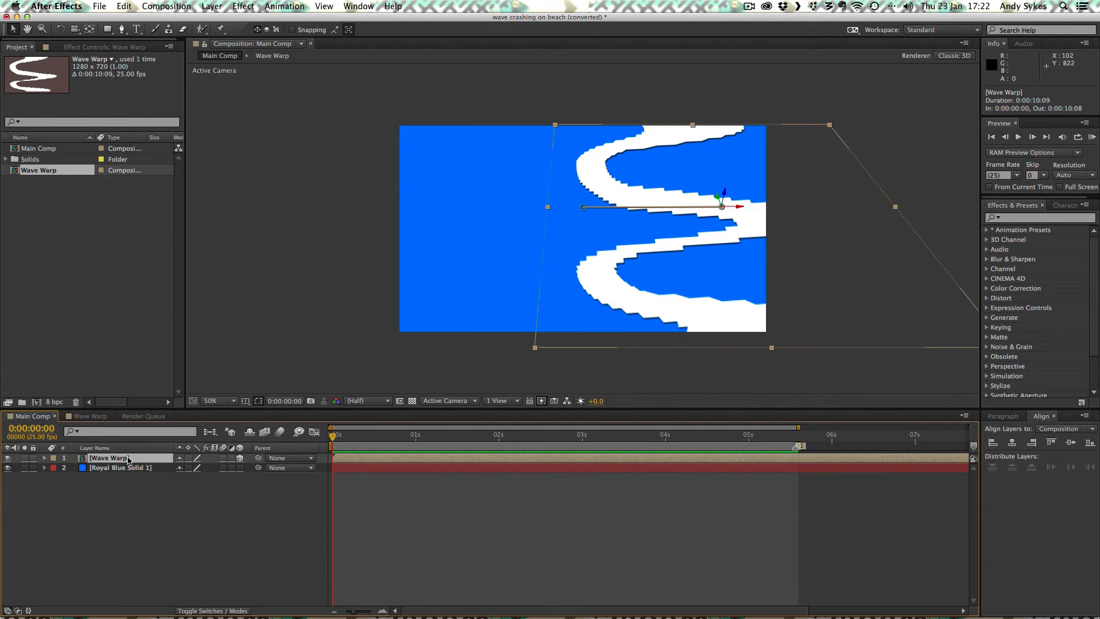
pyautogui.click(44, 457)
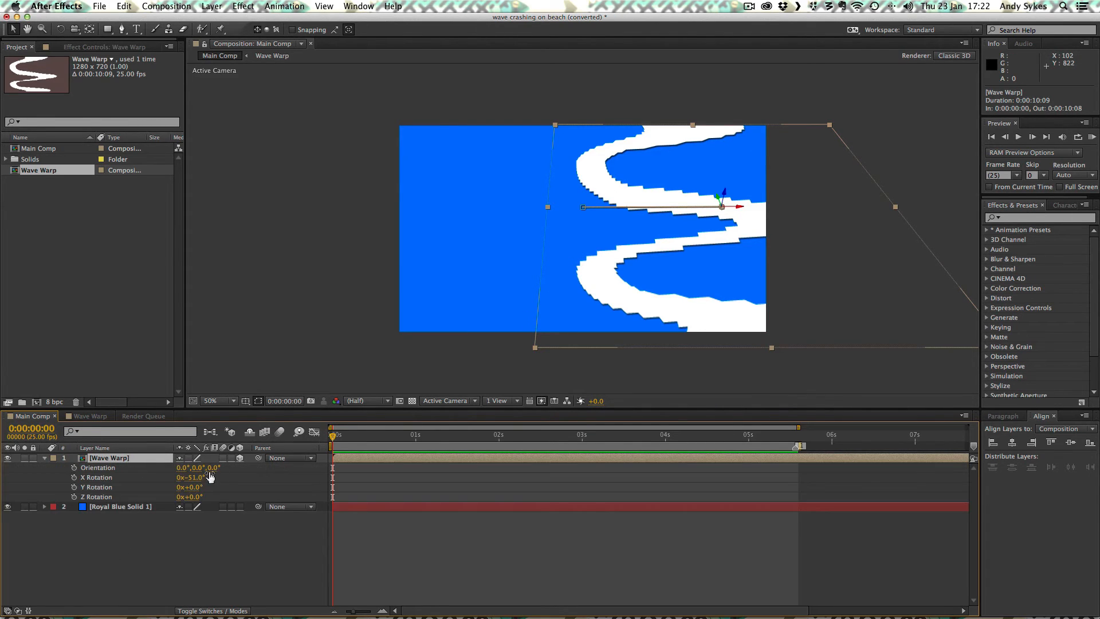
pyautogui.moveTo(142, 482)
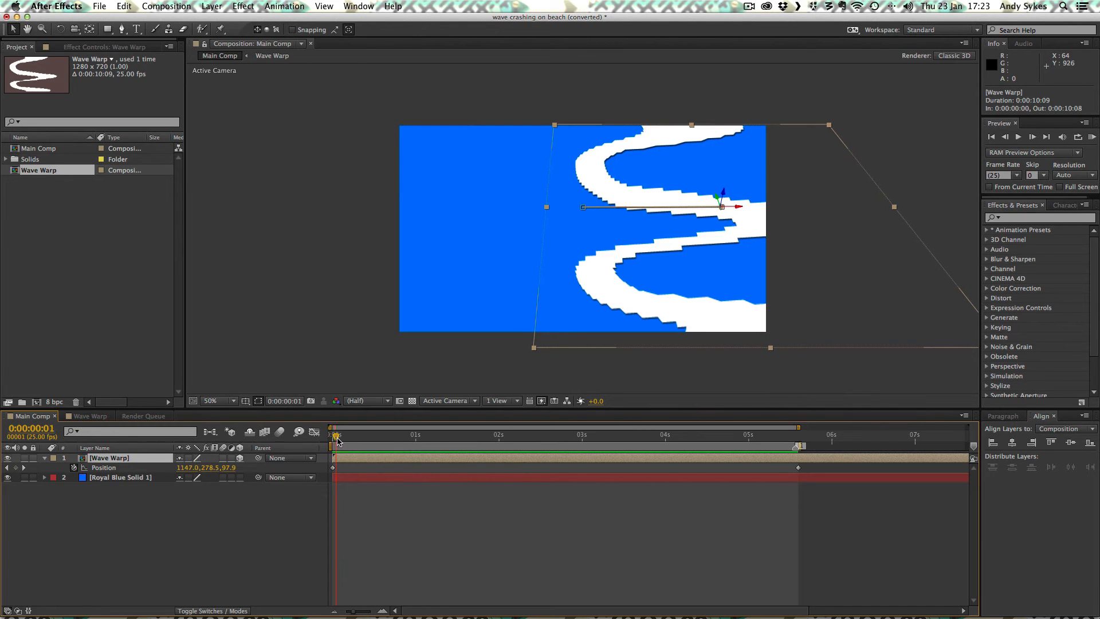
pyautogui.click(446, 434)
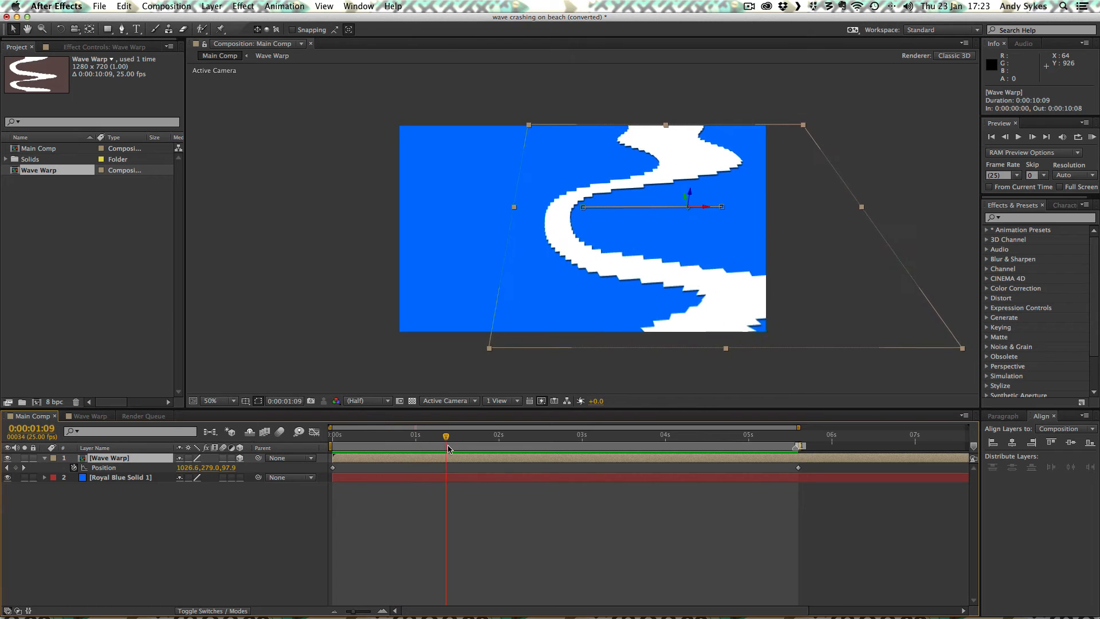
pyautogui.click(612, 435)
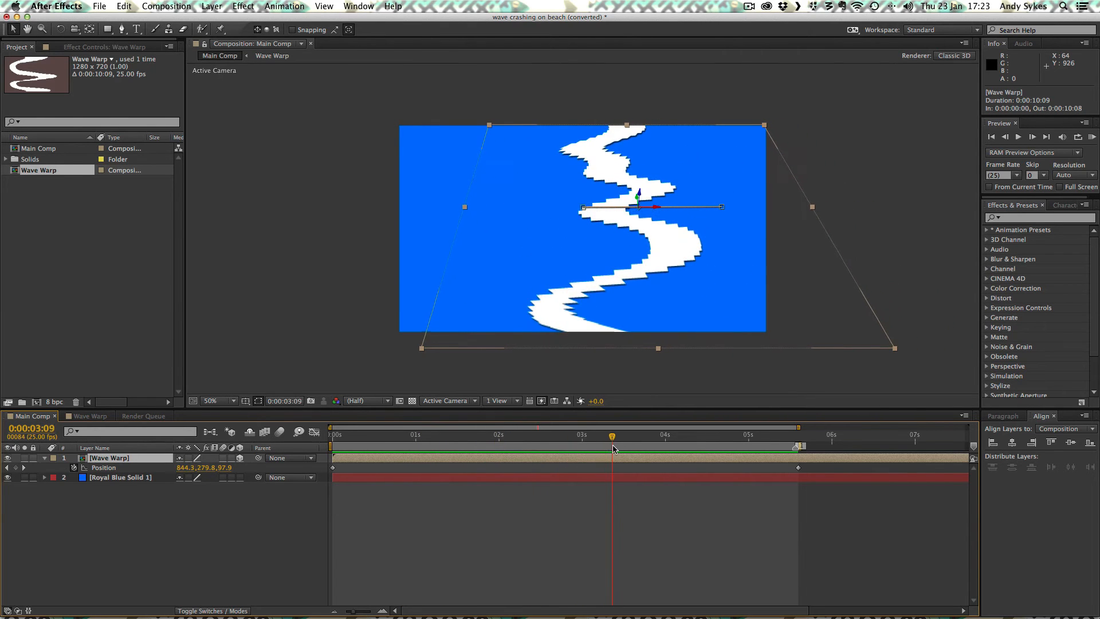
pyautogui.click(675, 435)
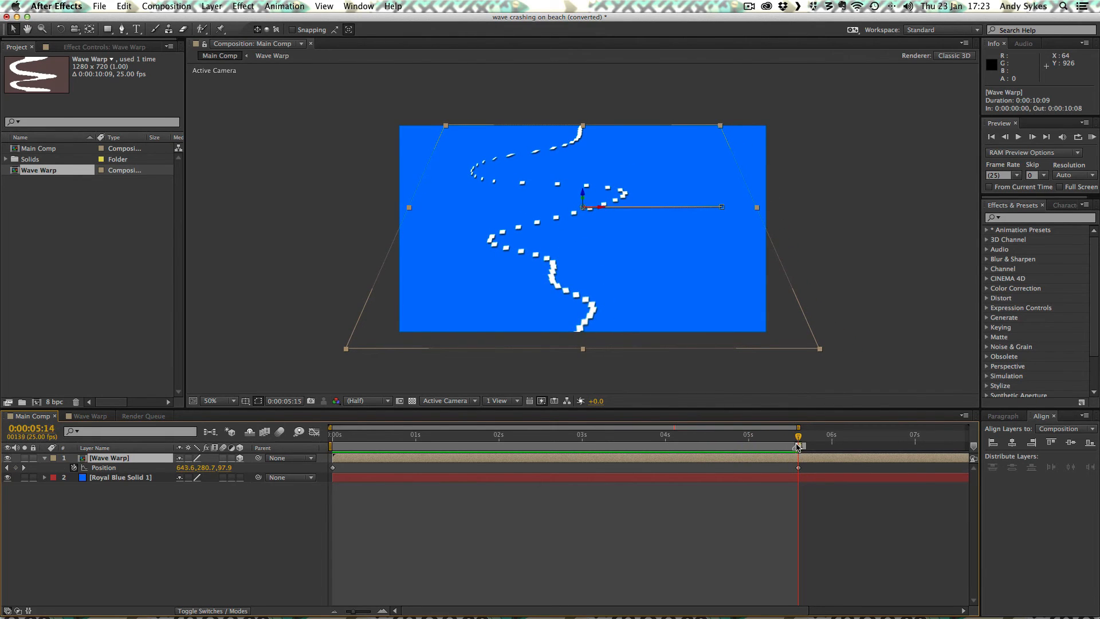
pyautogui.click(332, 434)
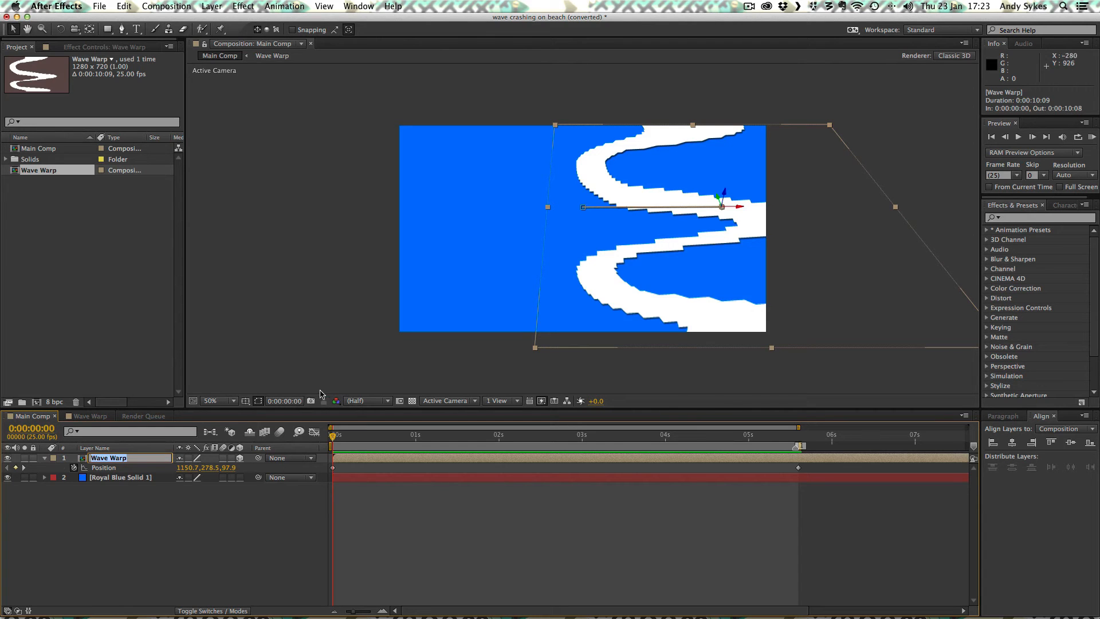
pyautogui.click(501, 435)
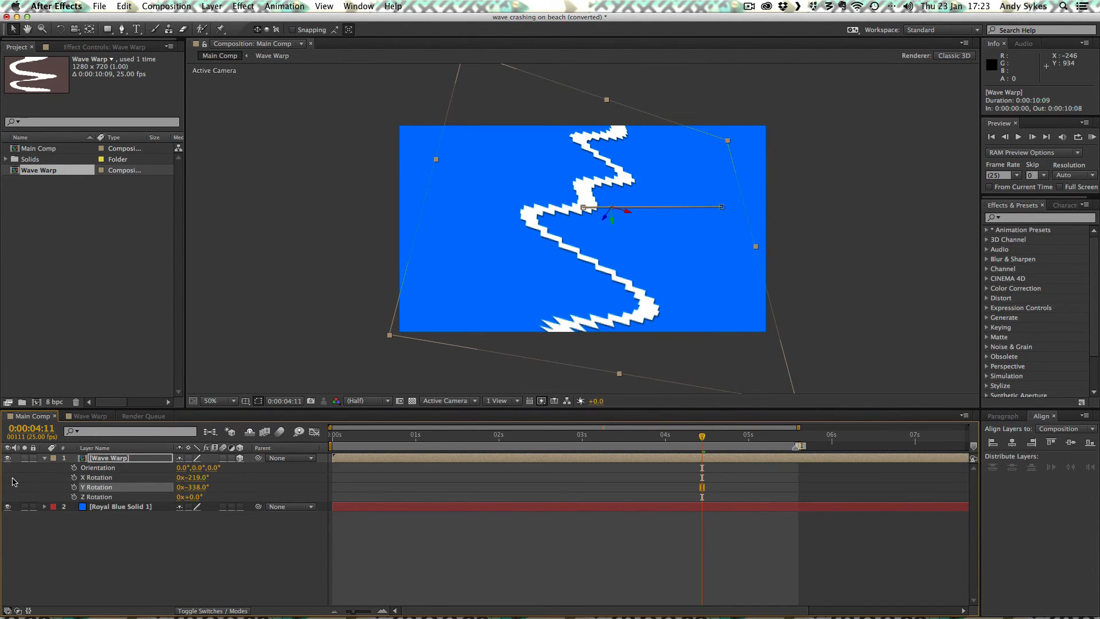
pyautogui.click(193, 487)
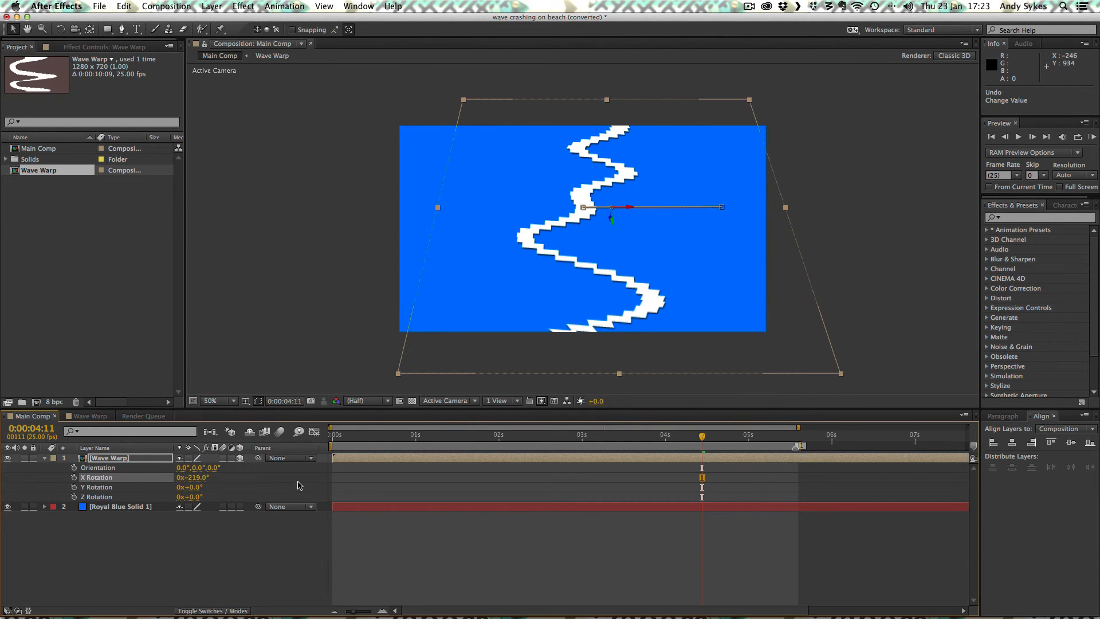
pyautogui.click(532, 435)
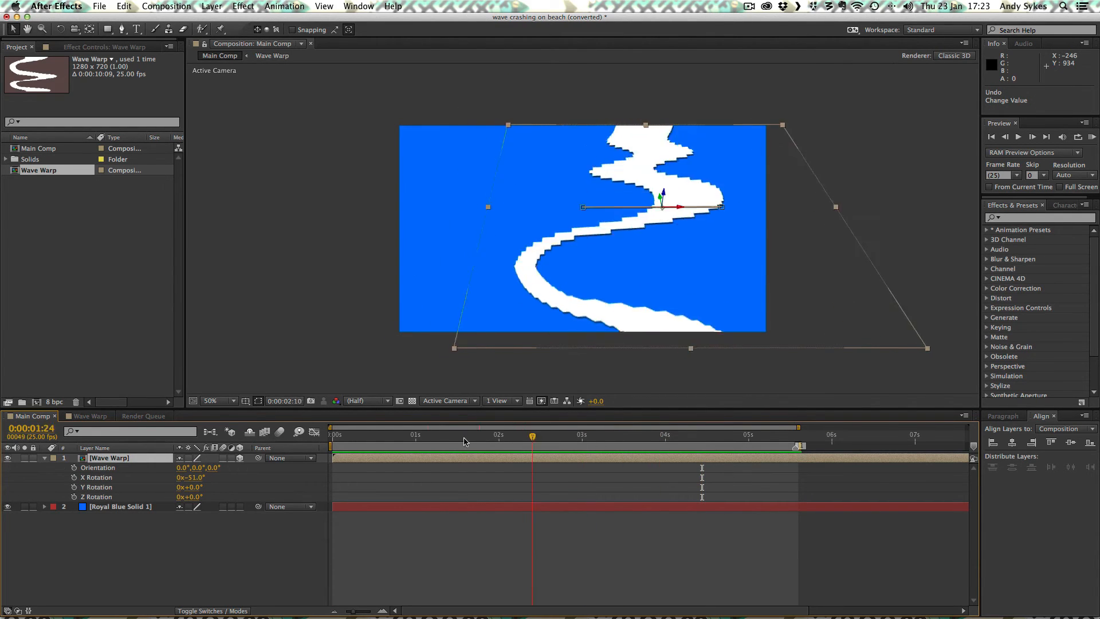
pyautogui.click(44, 457)
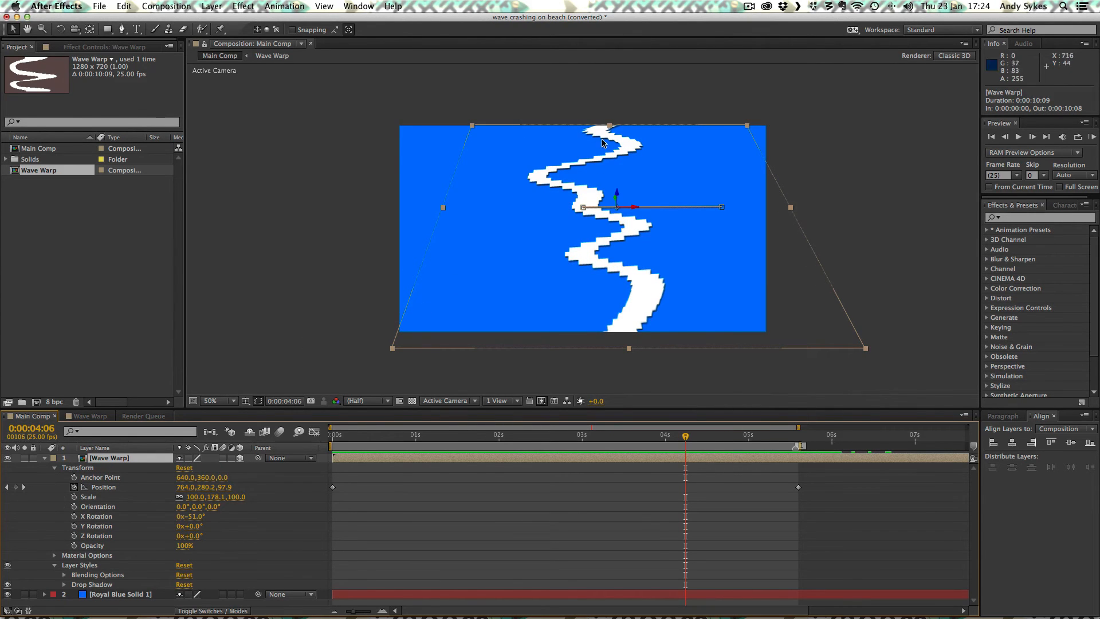
pyautogui.moveTo(332, 371)
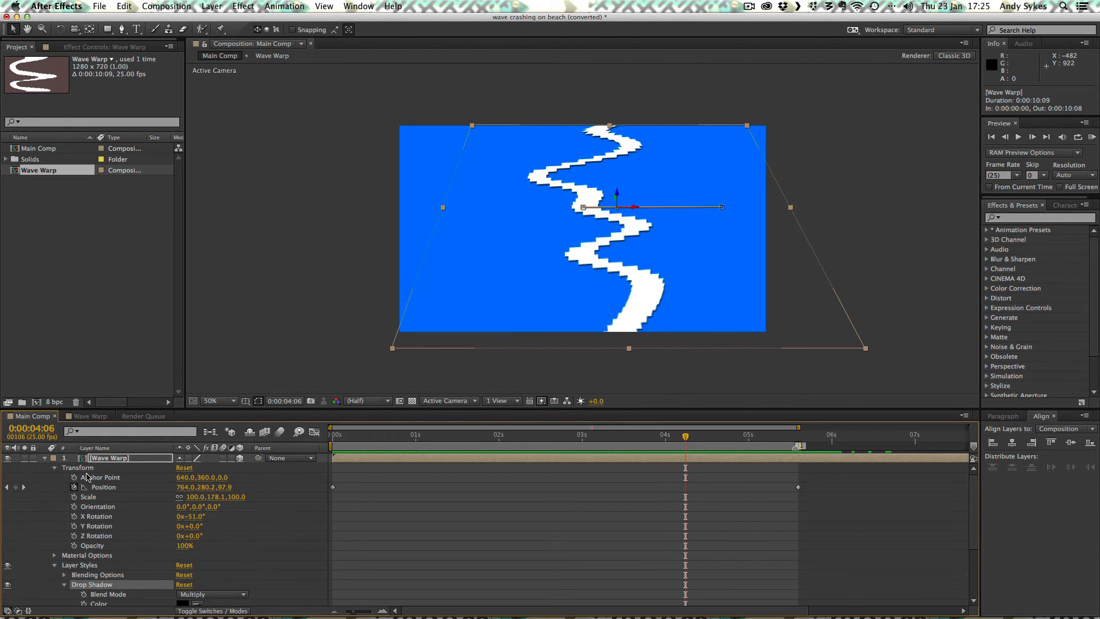
pyautogui.rightClick(109, 457)
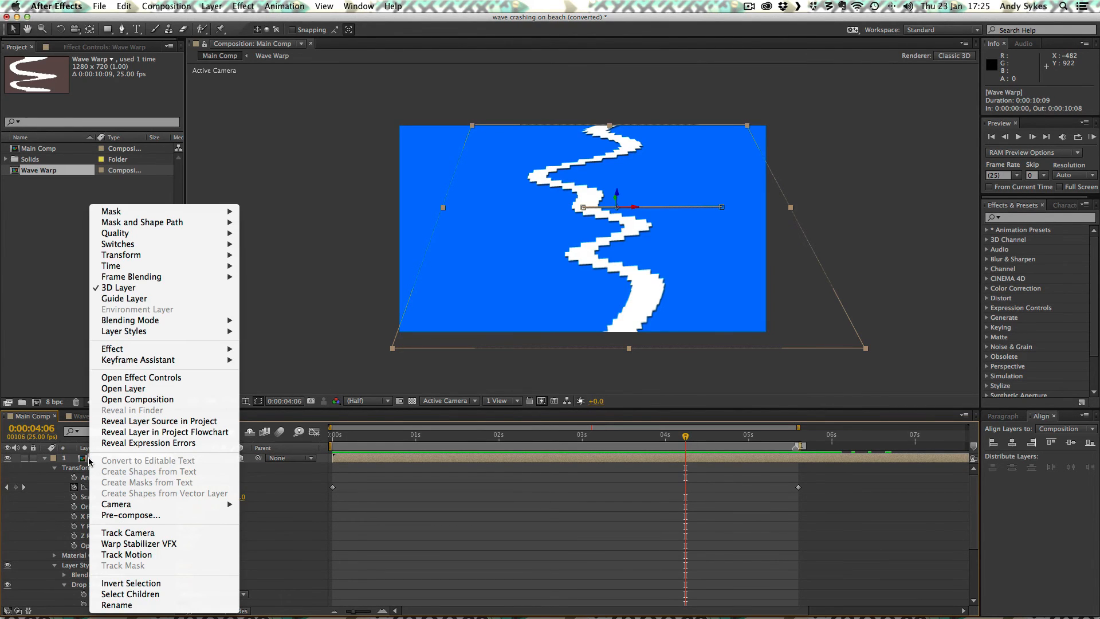
pyautogui.moveTo(130, 320)
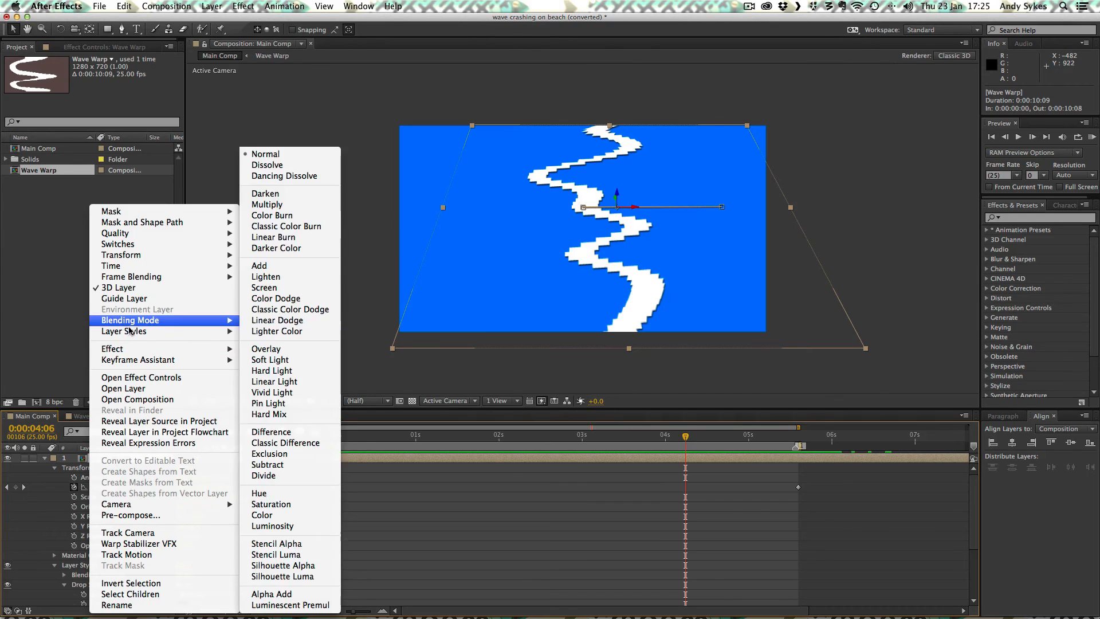
pyautogui.moveTo(124, 331)
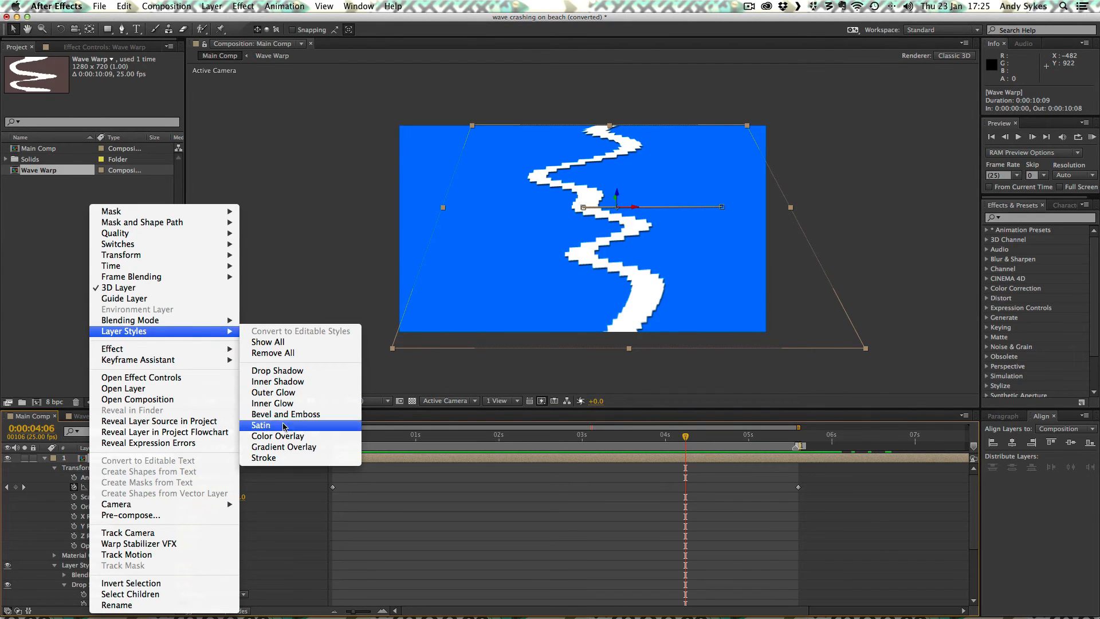
pyautogui.click(277, 371)
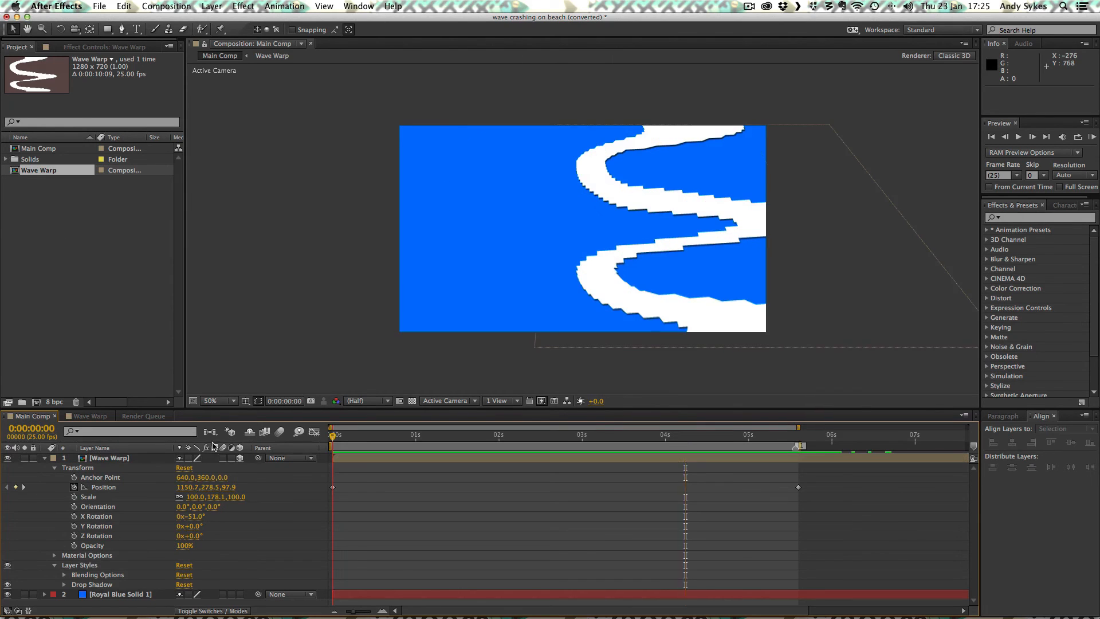
pyautogui.click(415, 434)
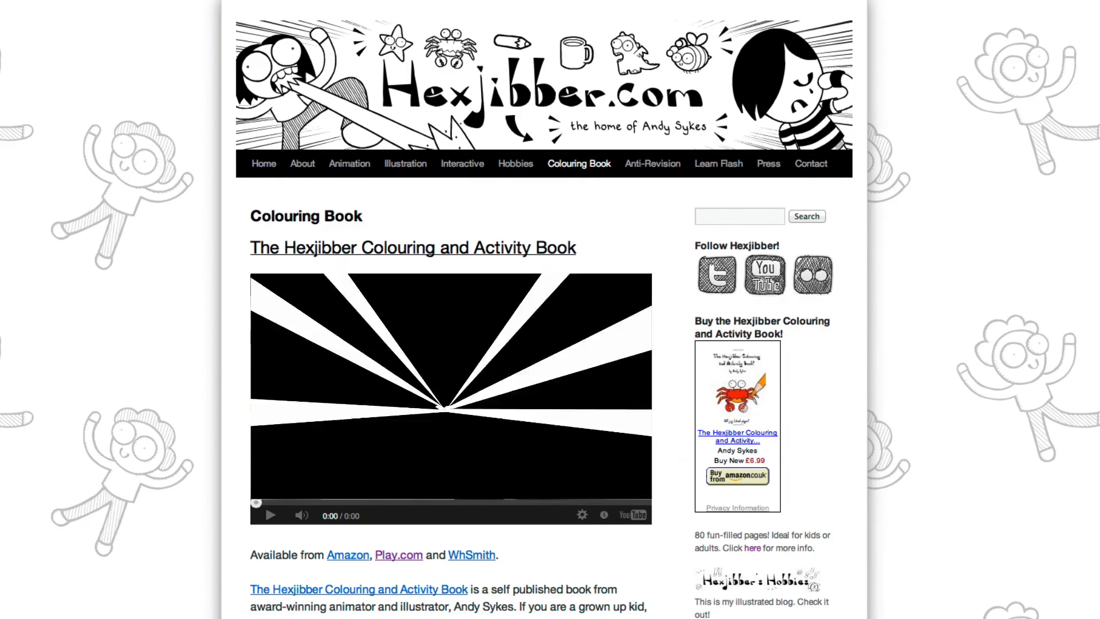
# Go to Hexjibber.com's Anti-Revision page.
pyautogui.click(651, 166)
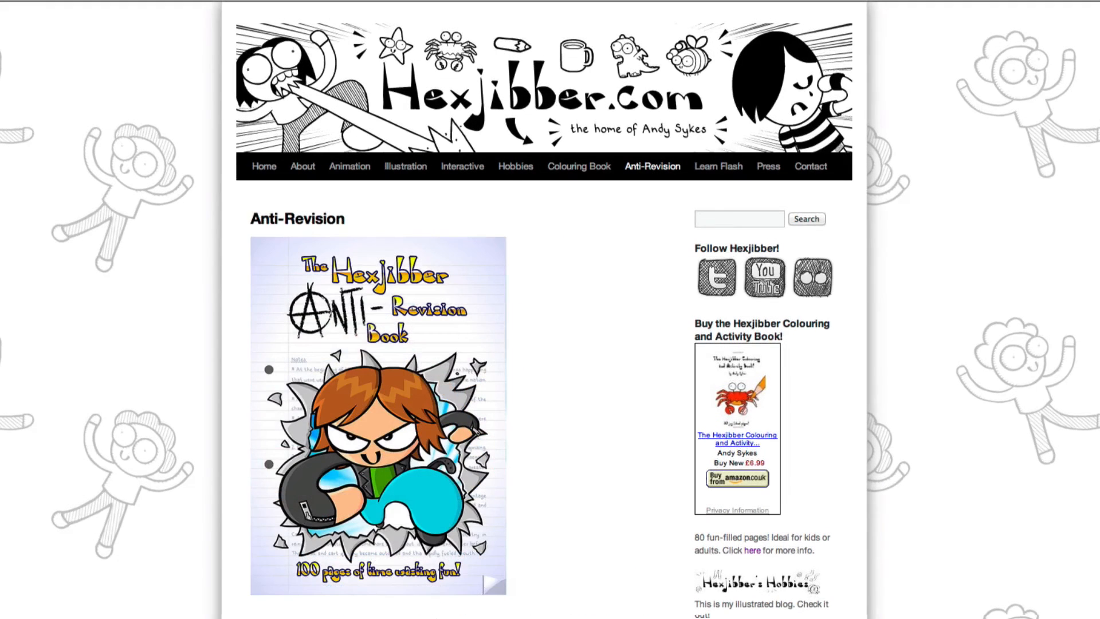